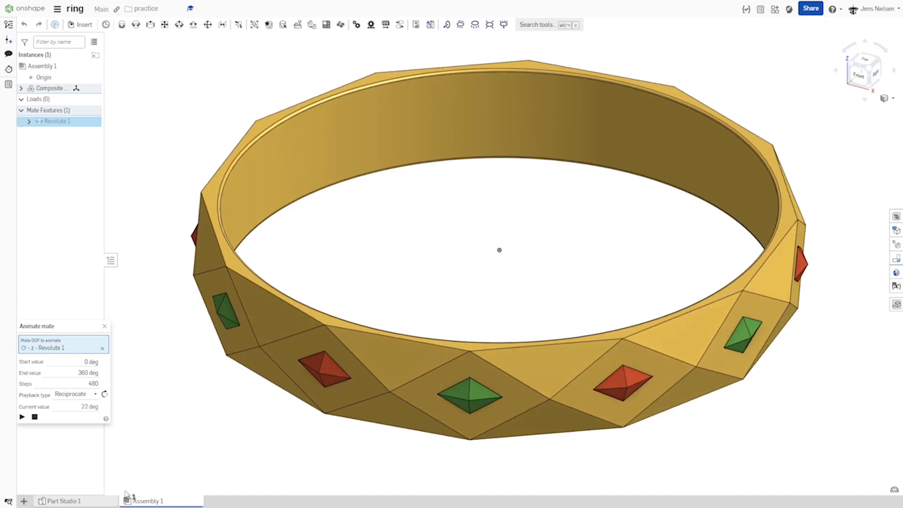
Create a new empty Part Studio 2 in the ring document.
left_click(21, 417)
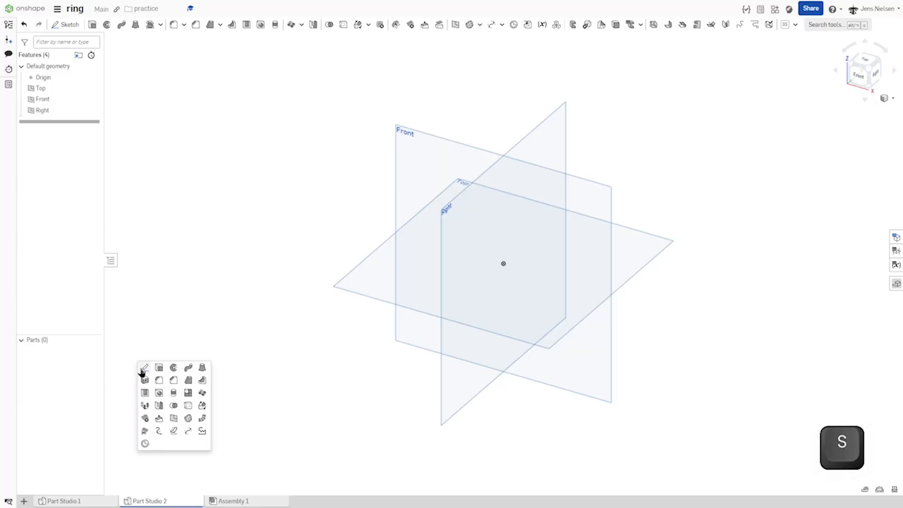
Sketch a Ø22 circle and a 12-sided polygon around it on the Top plane and dimension their gap.
left_click(145, 368)
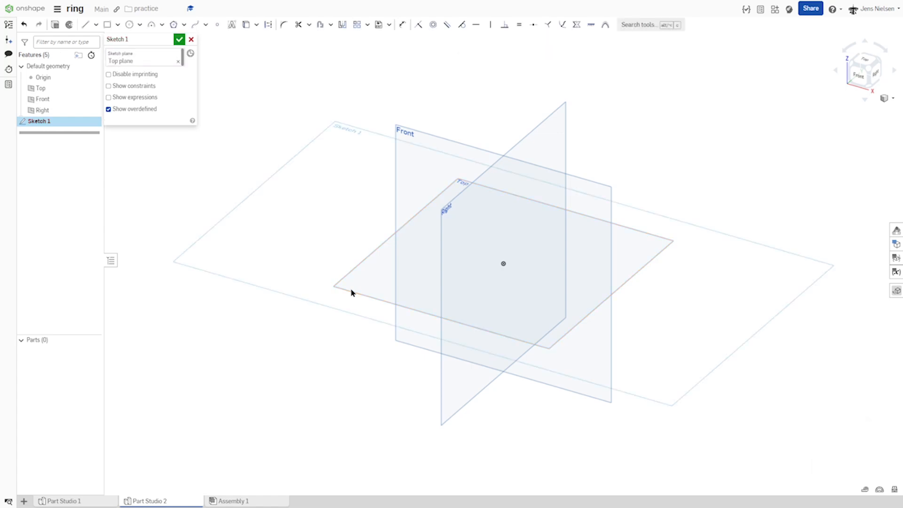
key("p")
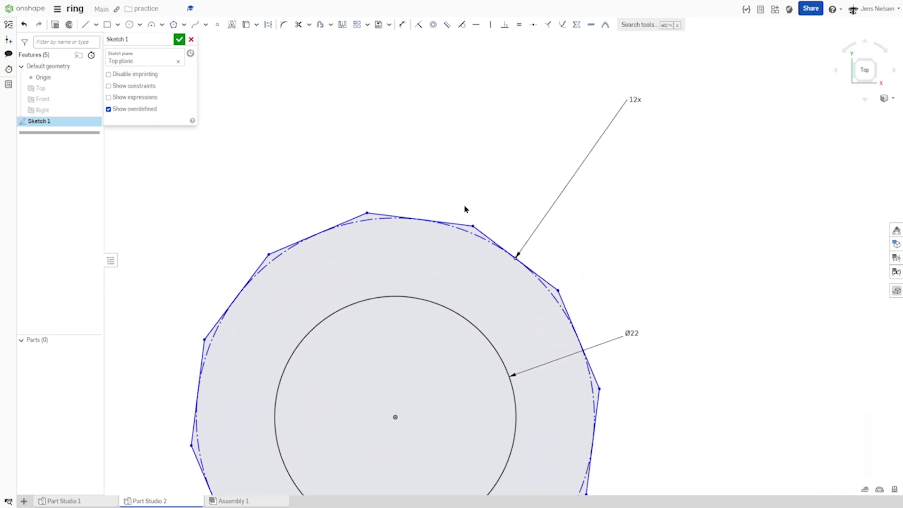
key("h")
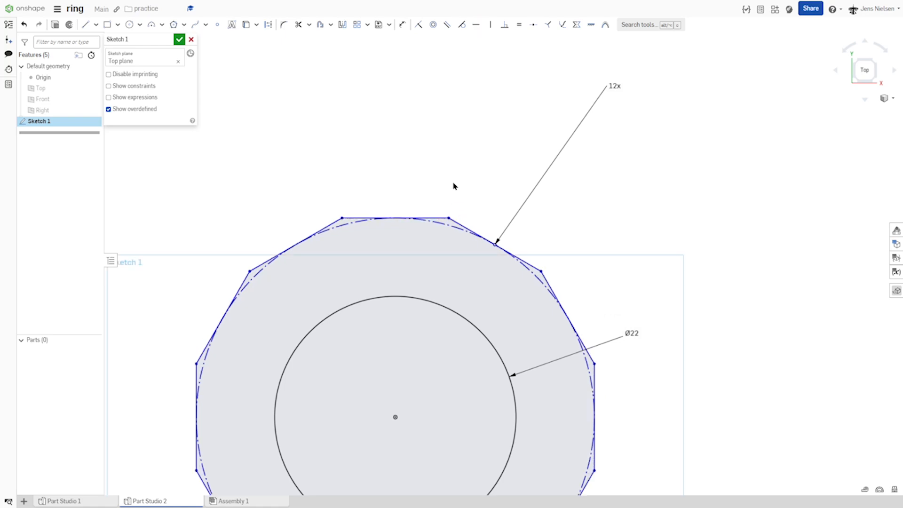
key("d")
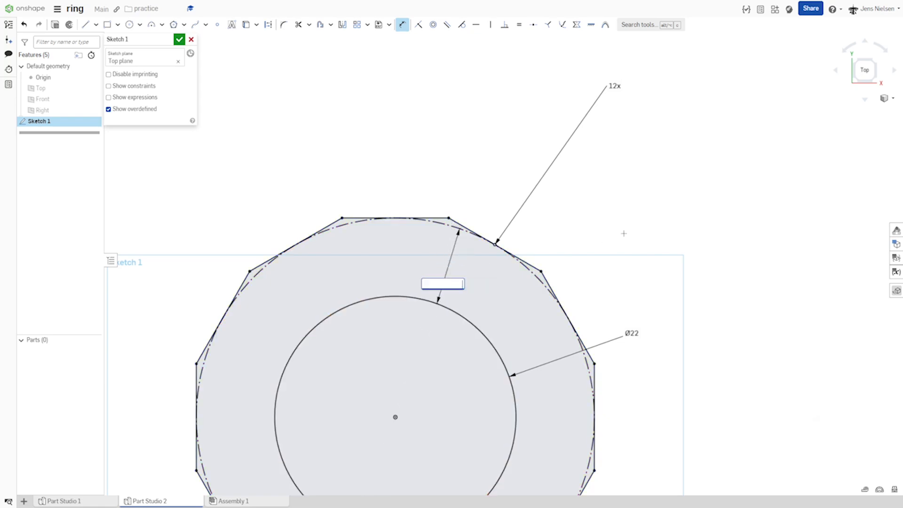
key("enter")
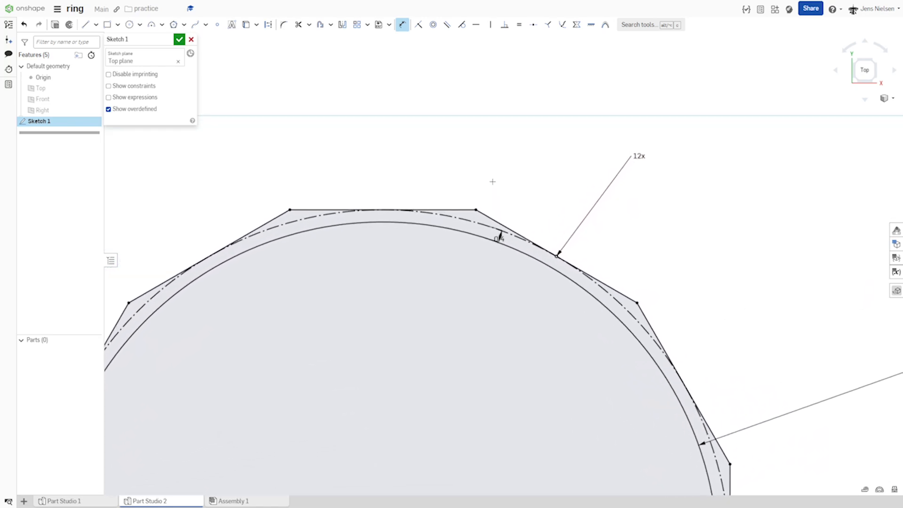
Draw two equal-length construction lines from one side's ends up to a peak point.
key("l")
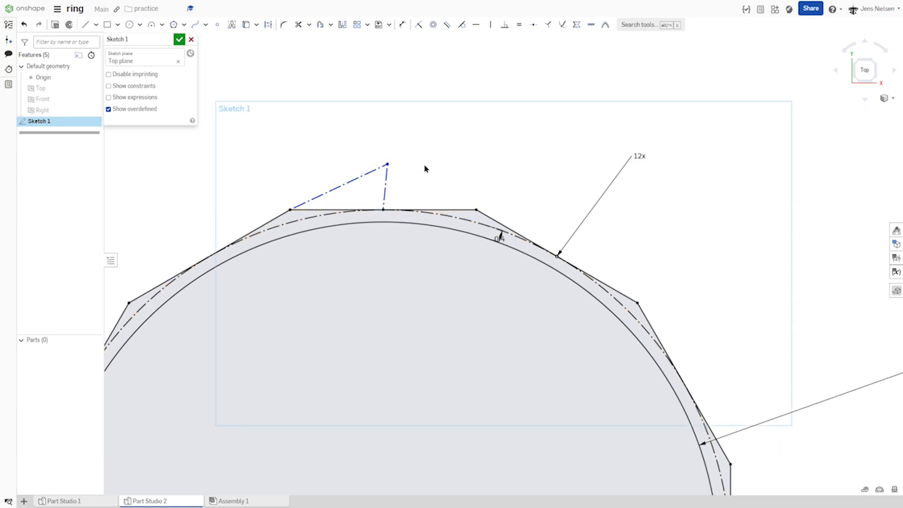
left_click(86, 24)
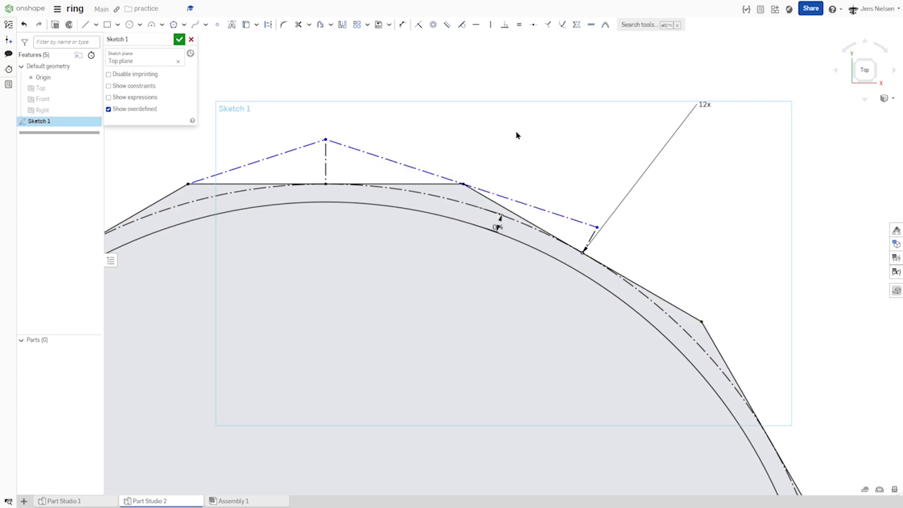
key("e")
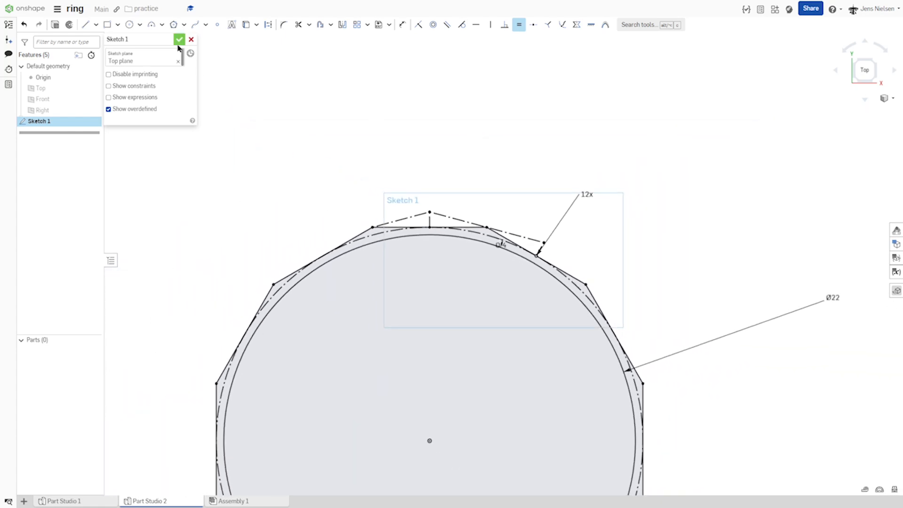
Finish the sketch and extrude the ring region symmetrically 4 mm into Part 1.
left_click(178, 39)
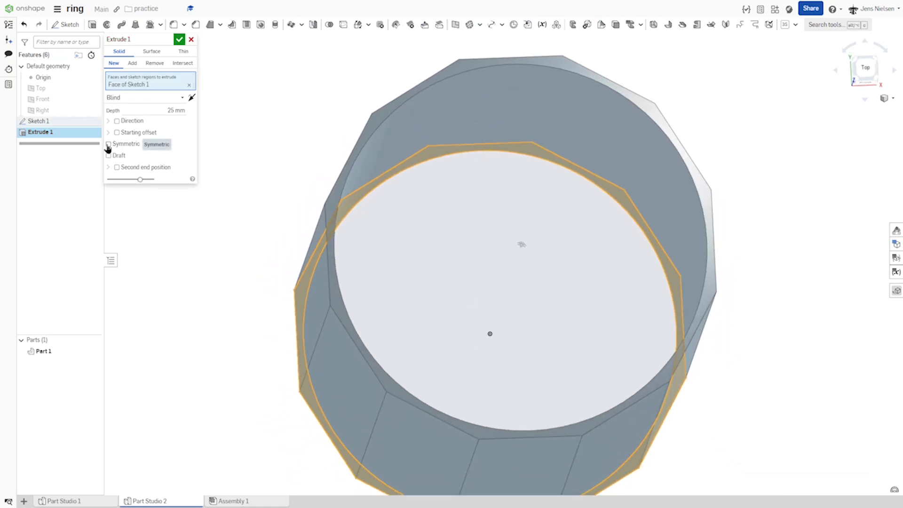
left_click(108, 144)
type("4")
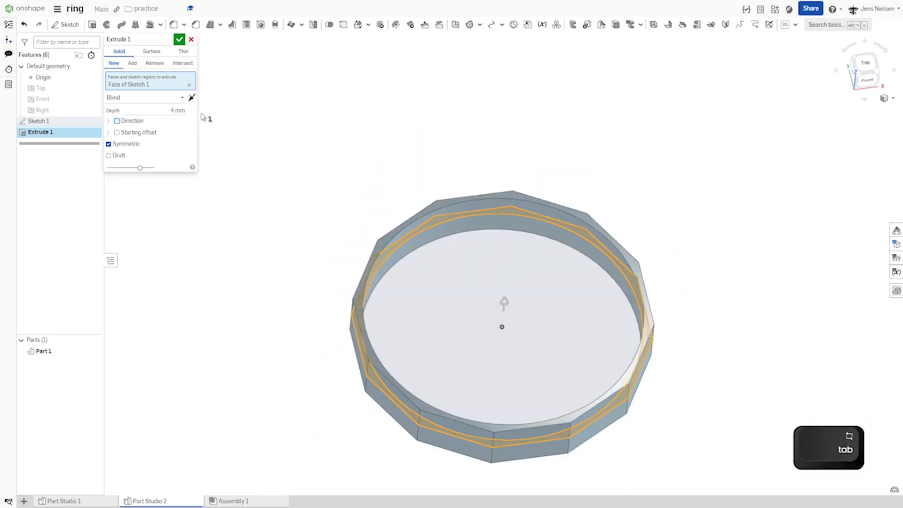
left_click(179, 39)
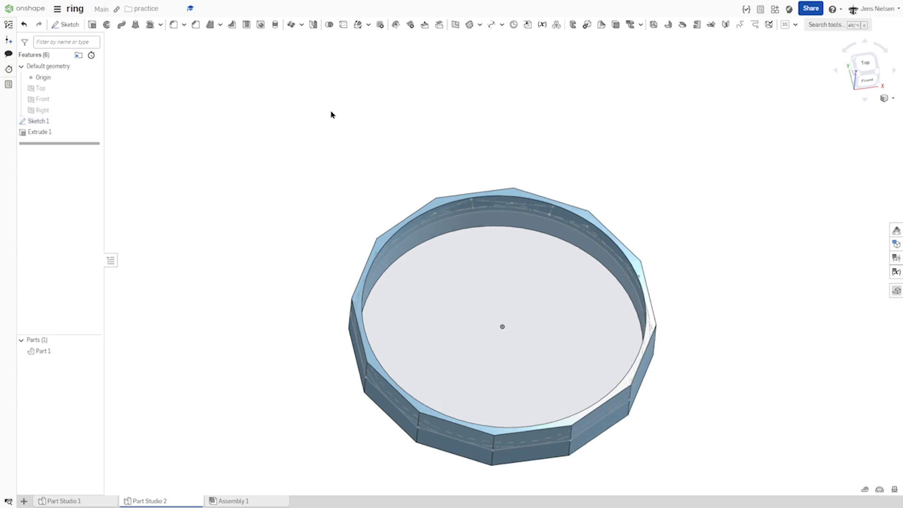
scroll("up", 3)
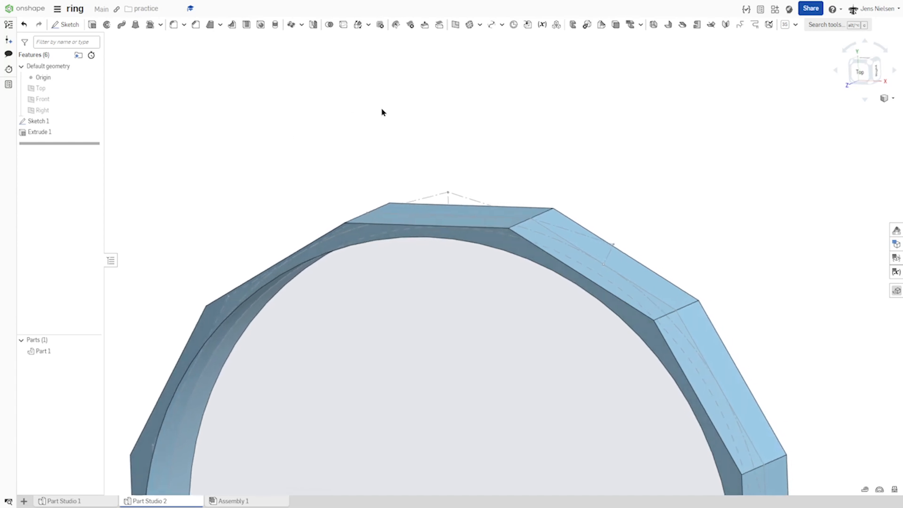
Create Bridging curve 1 from one inner facet corner to the sketched peak point.
left_click(490, 24)
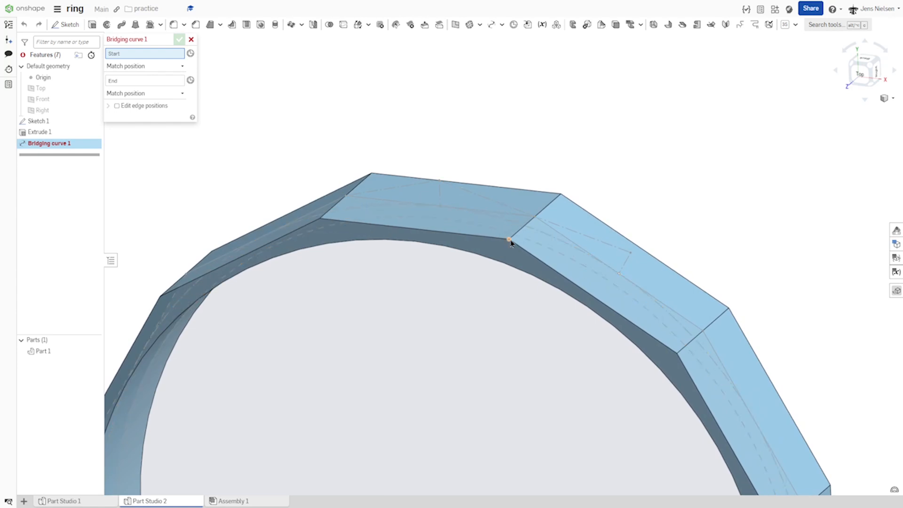
left_click(509, 239)
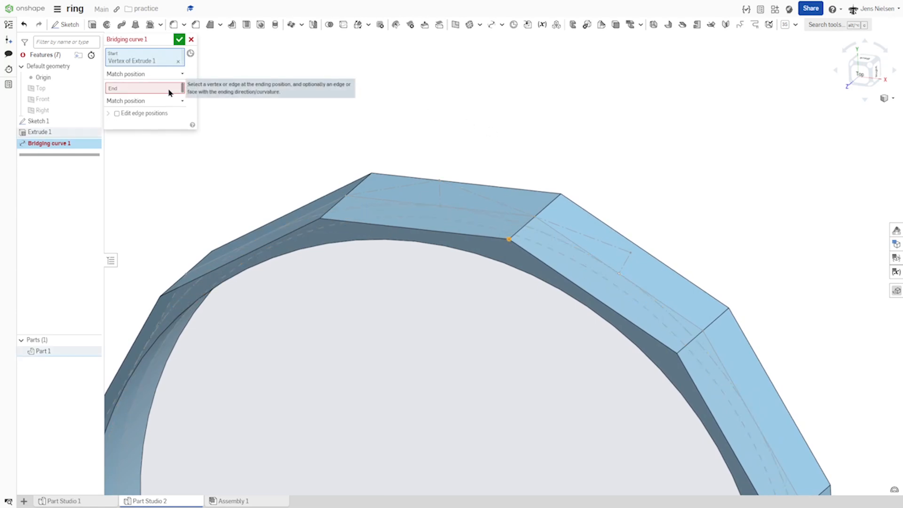
left_click(446, 191)
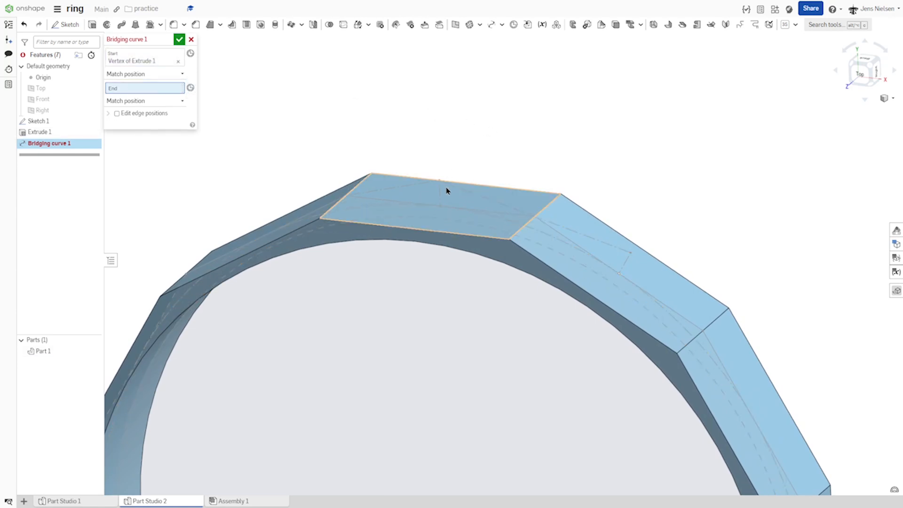
left_click(440, 181)
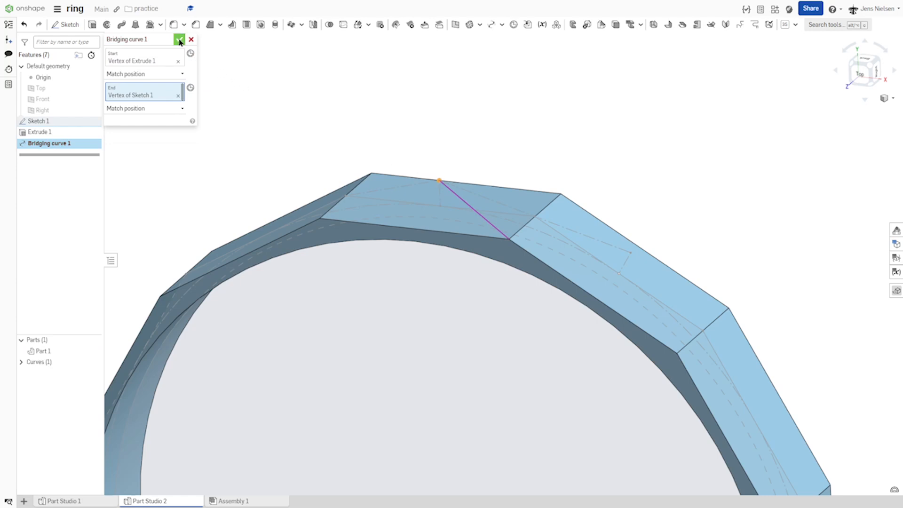
left_click(178, 39)
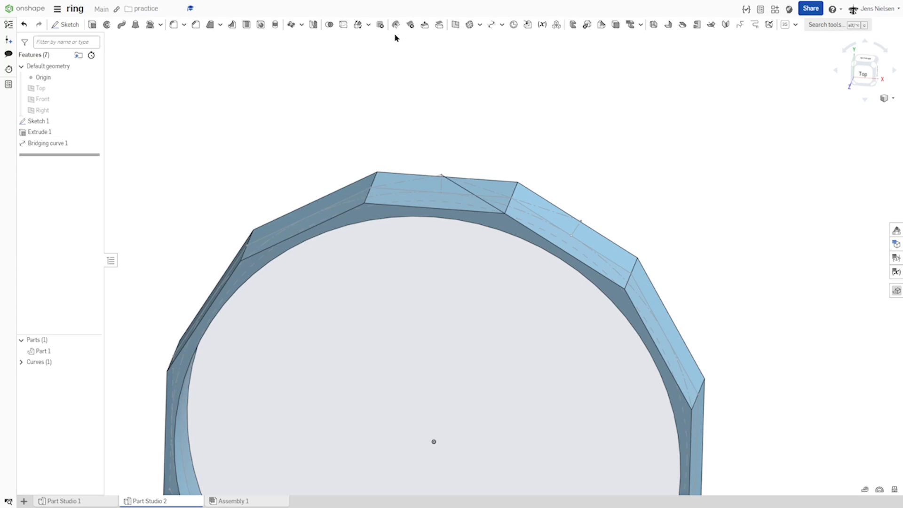
mouse_move(491, 25)
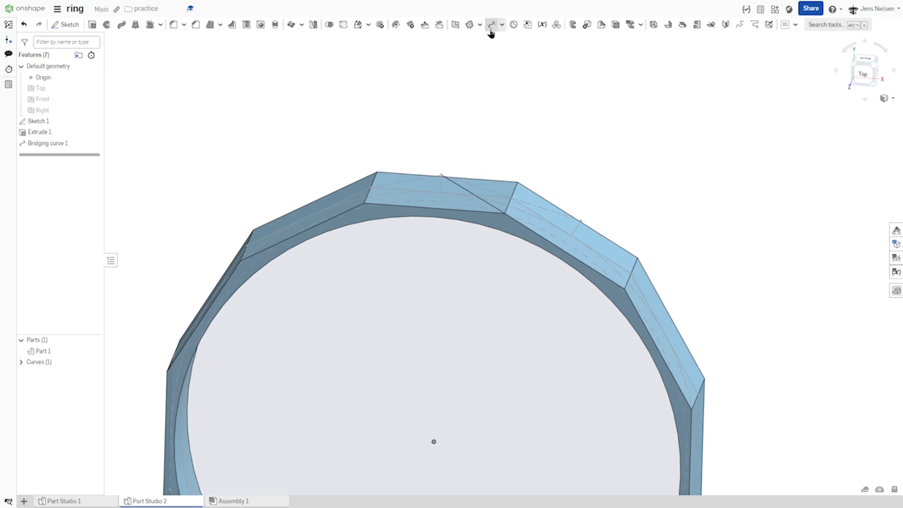
Create Bridging curve 2 from the peak point to the other inner facet corner.
left_click(491, 24)
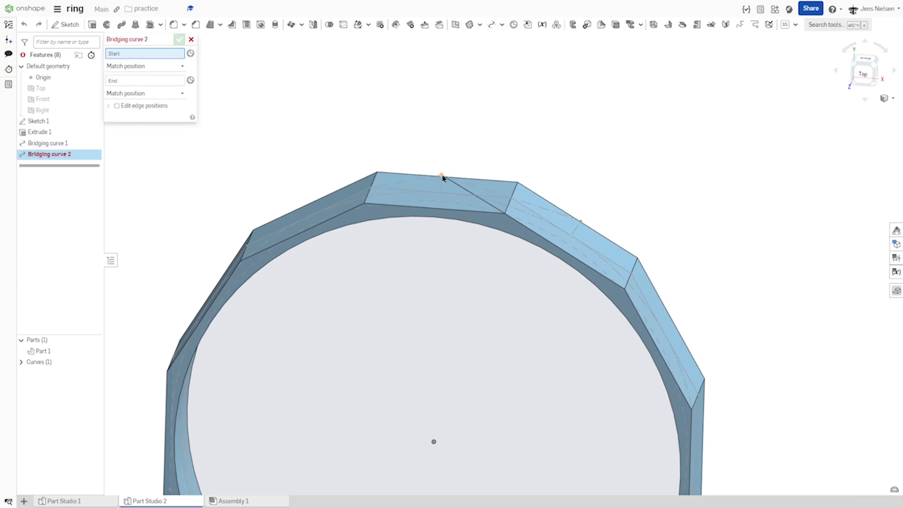
left_click(440, 175)
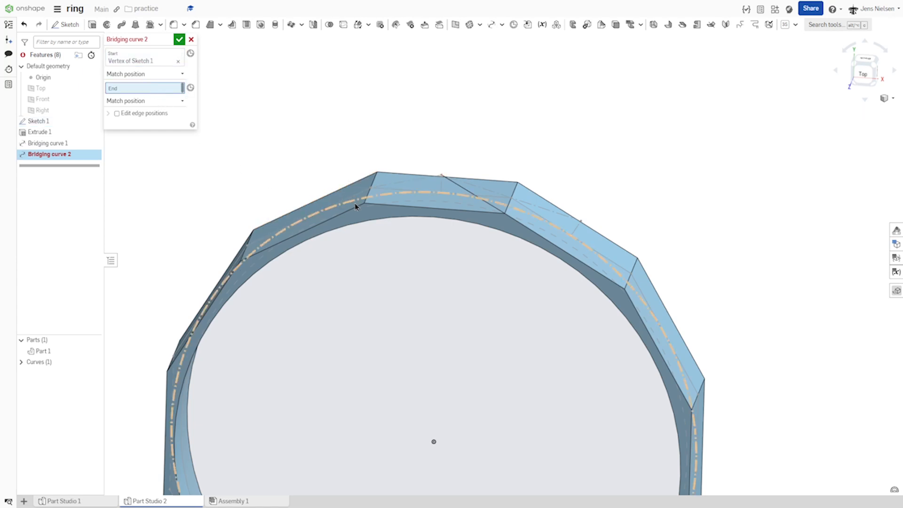
left_click(364, 203)
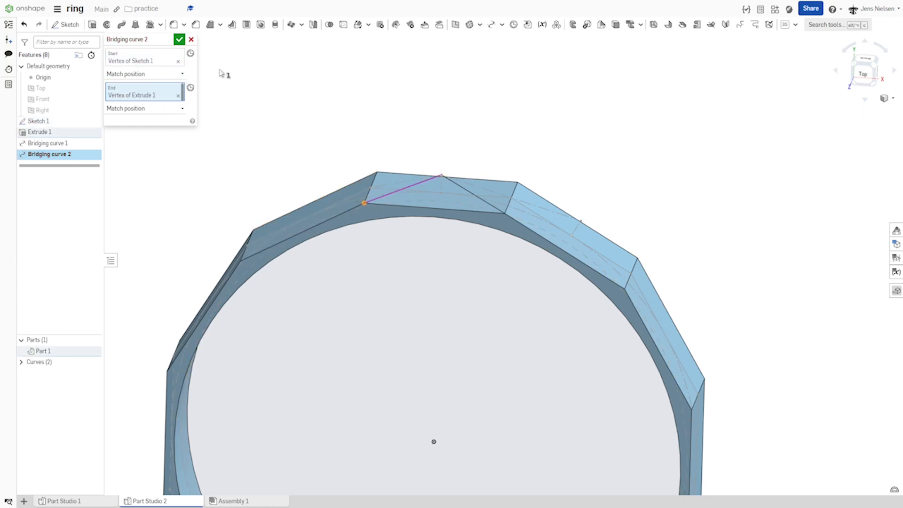
left_click(179, 39)
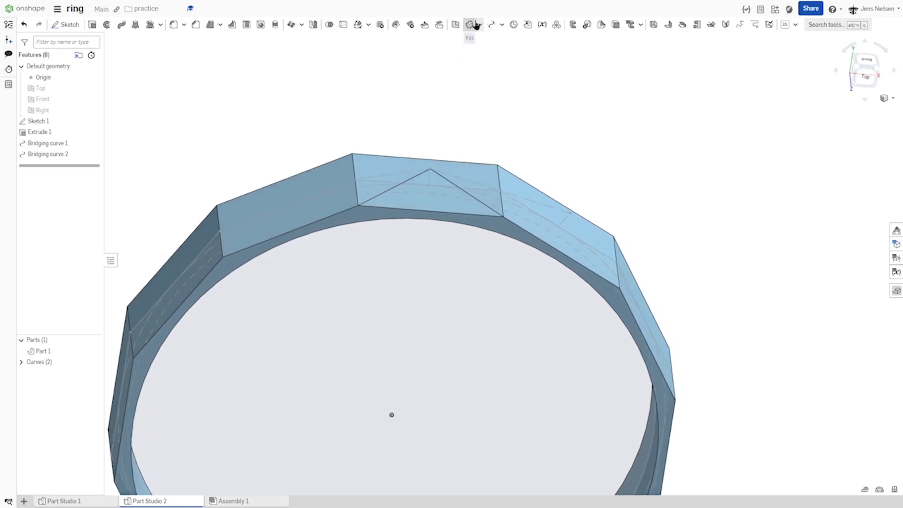
Fill the triangle bounded by Curve 1, Curve 2 and the extrude edge with a surface.
left_click(470, 25)
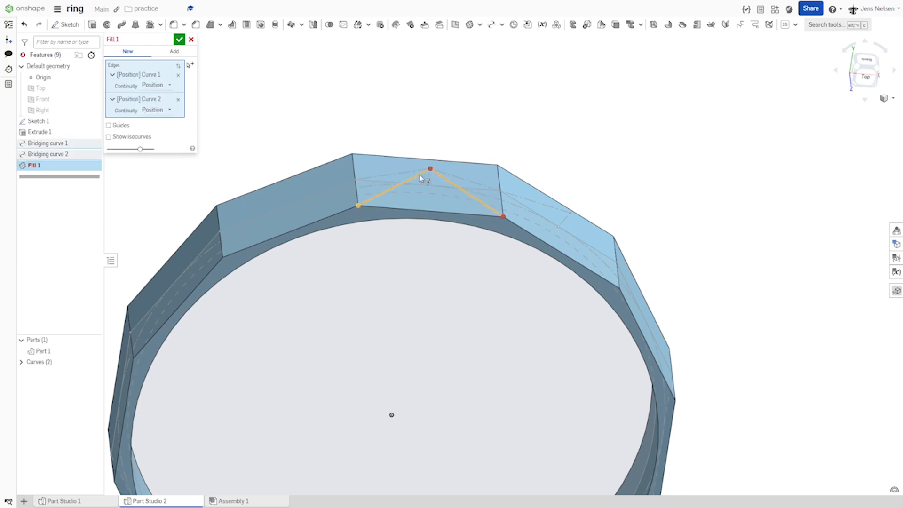
left_click(430, 205)
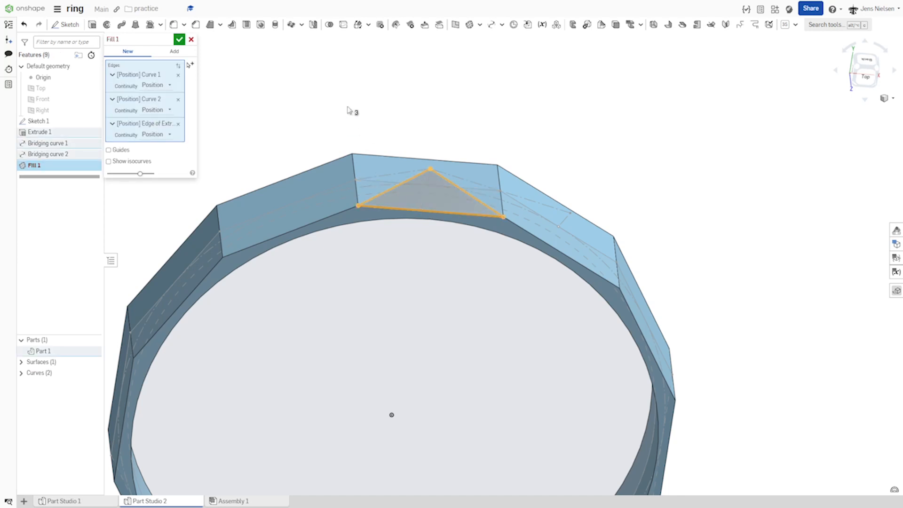
left_click(179, 39)
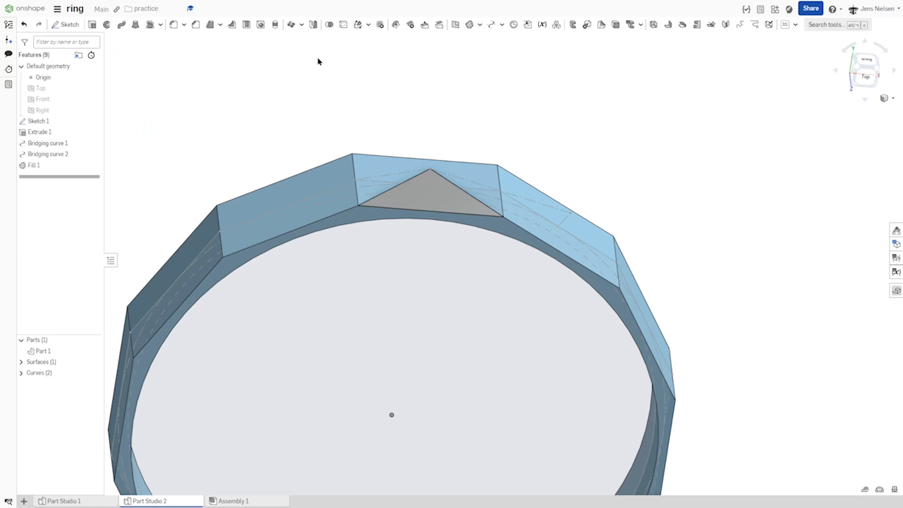
left_click(312, 24)
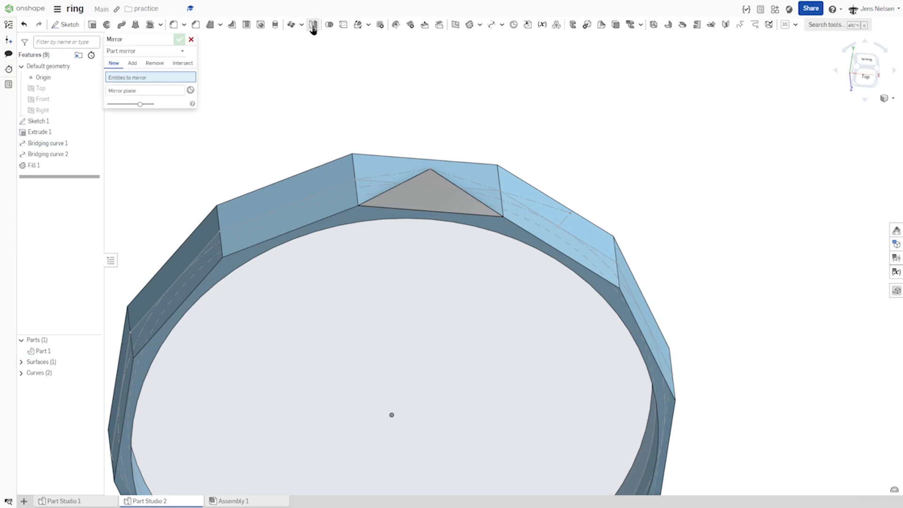
Mirror the triangular fill surface across the Top plane to form the lower triangle.
left_click(427, 192)
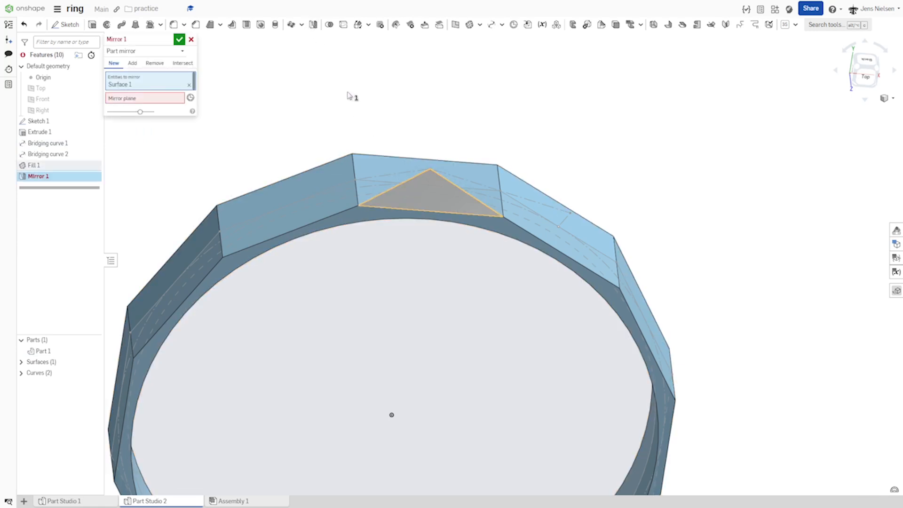
left_click(143, 97)
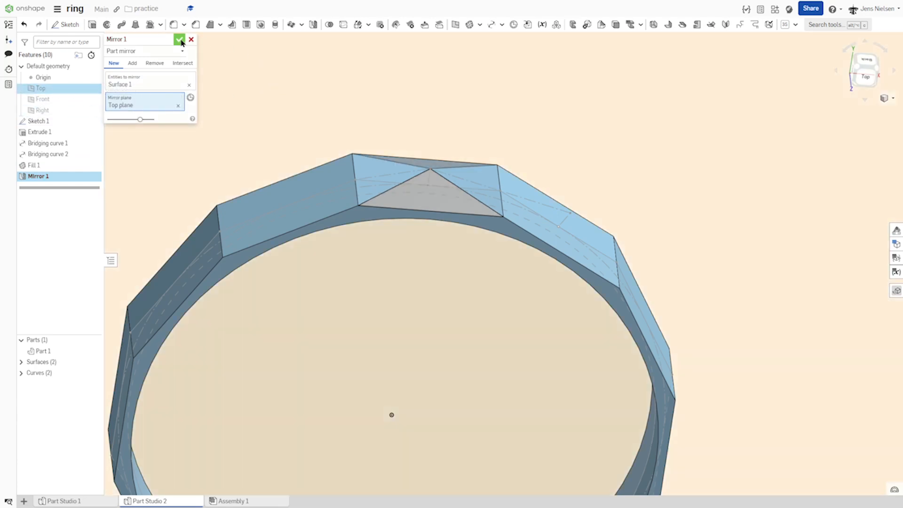
left_click(178, 40)
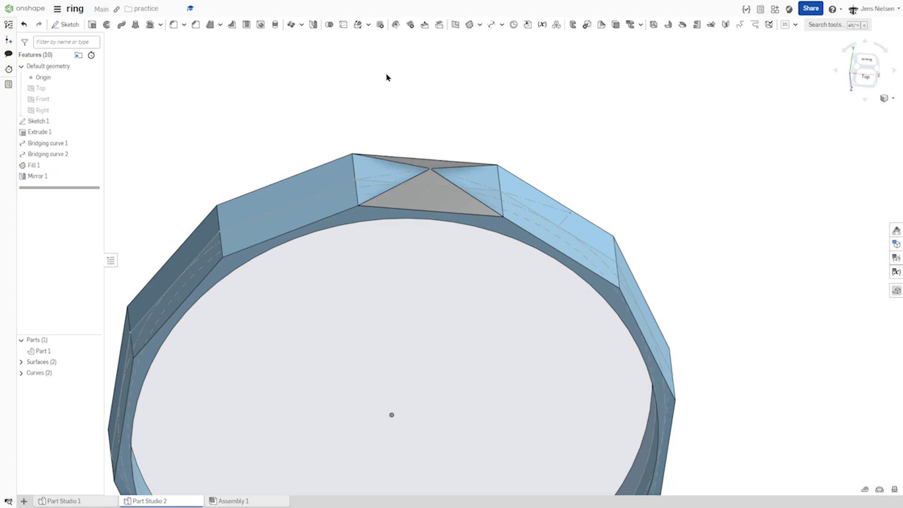
mouse_move(419, 66)
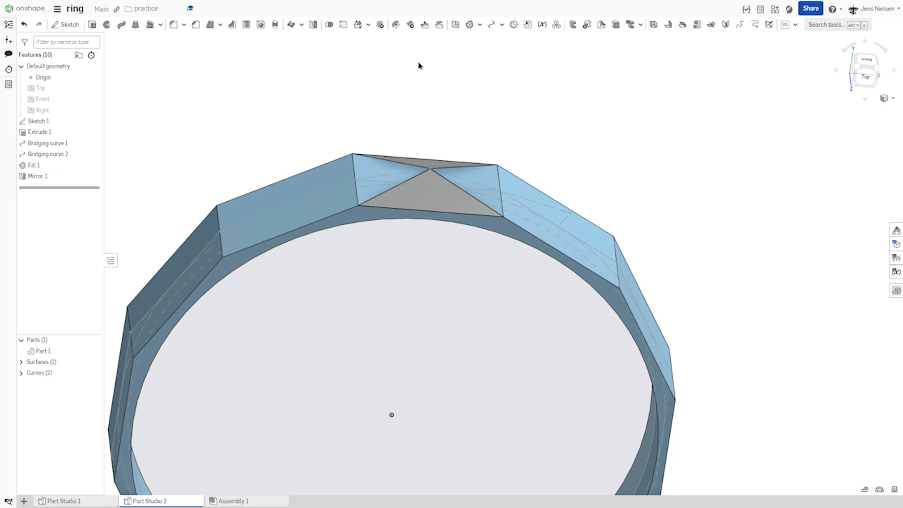
mouse_move(433, 62)
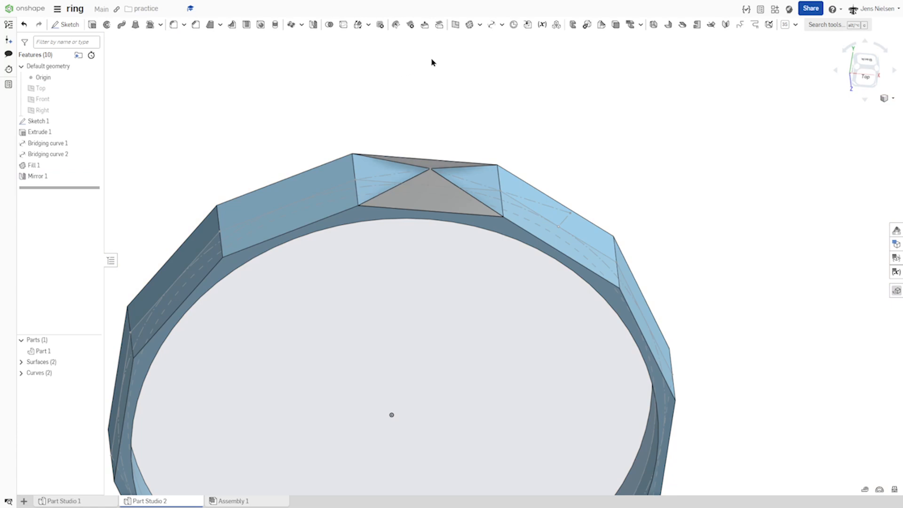
mouse_move(468, 40)
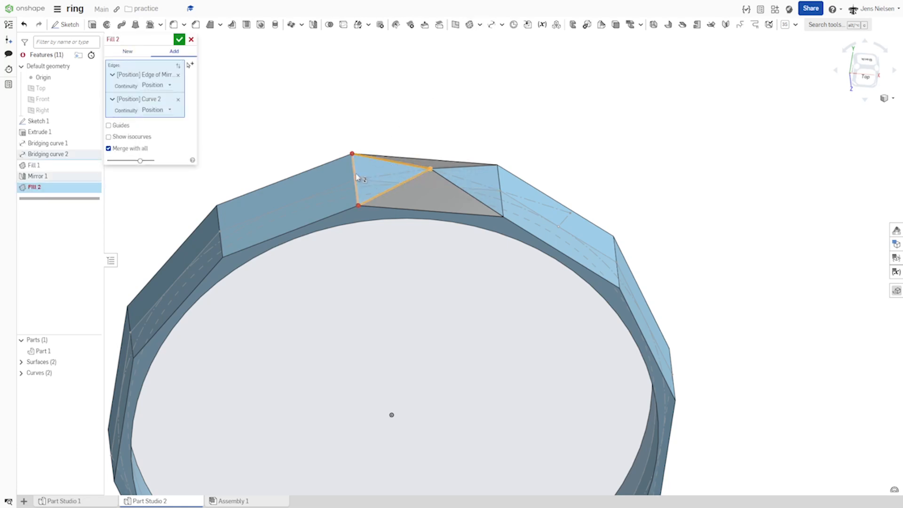
Fill the left and right triangular gaps so the peaked facet is one complete Surface 1.
left_click(353, 155)
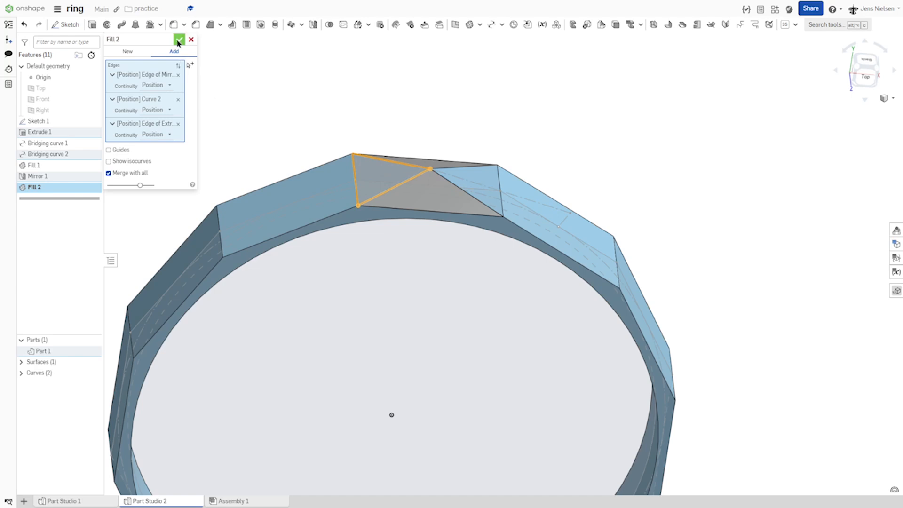
left_click(179, 39)
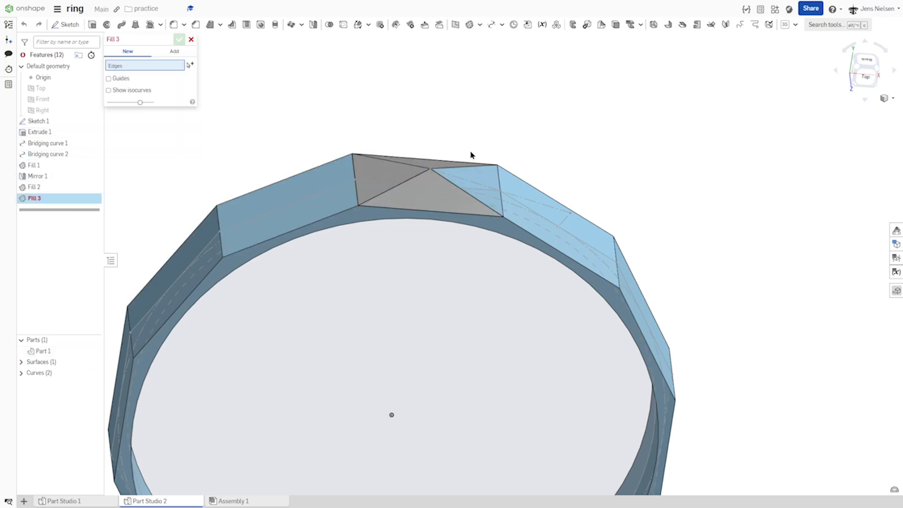
left_click(461, 190)
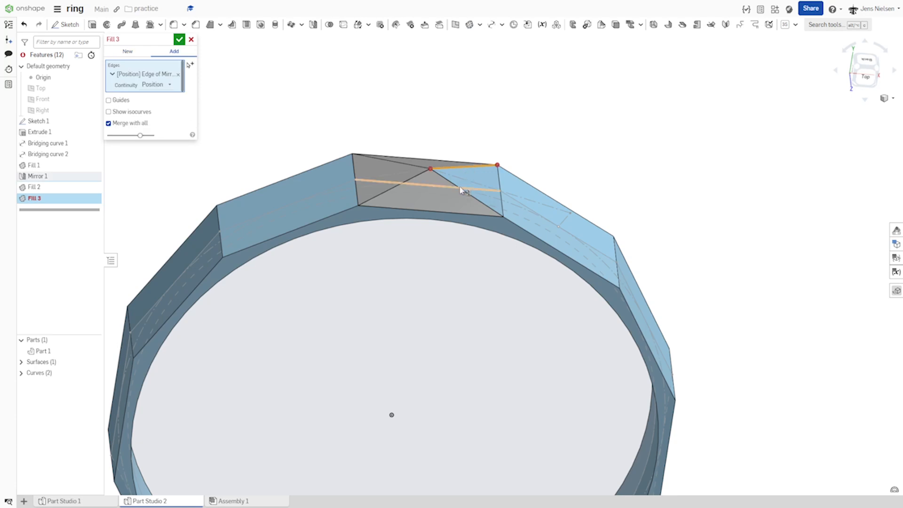
left_click(502, 216)
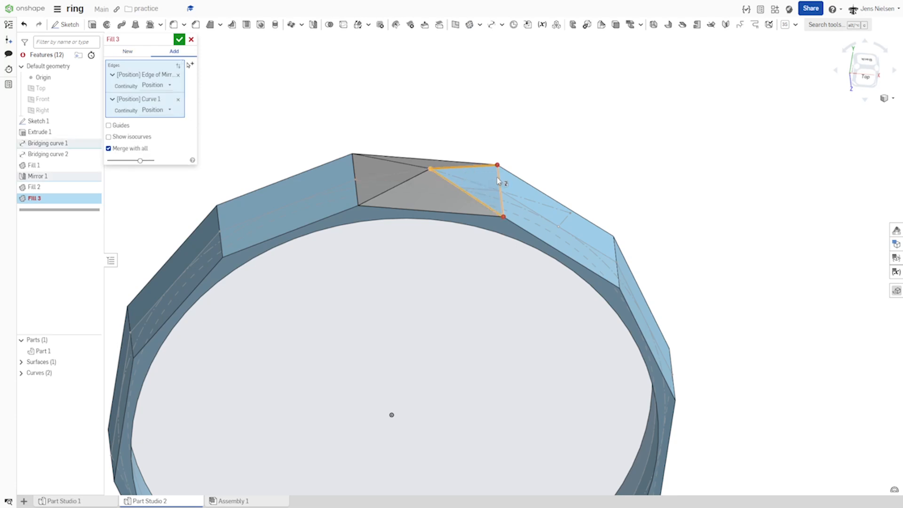
left_click(179, 40)
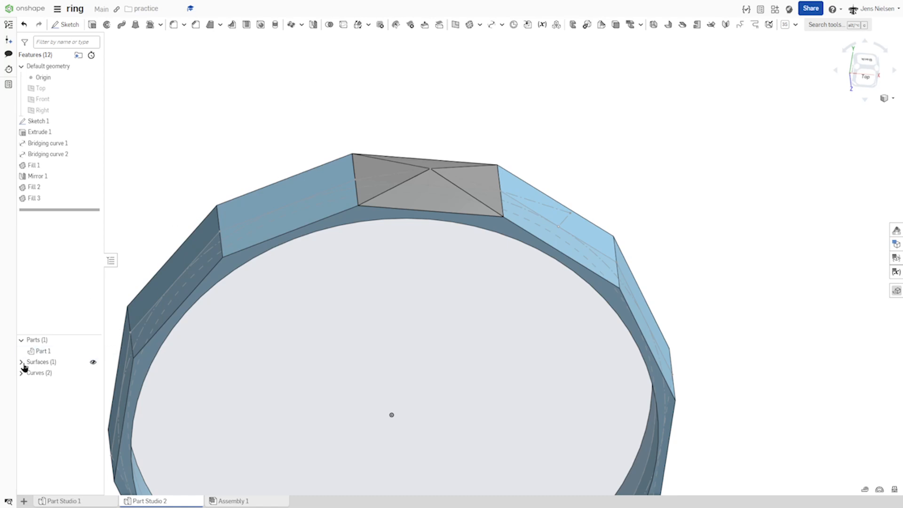
left_click(21, 361)
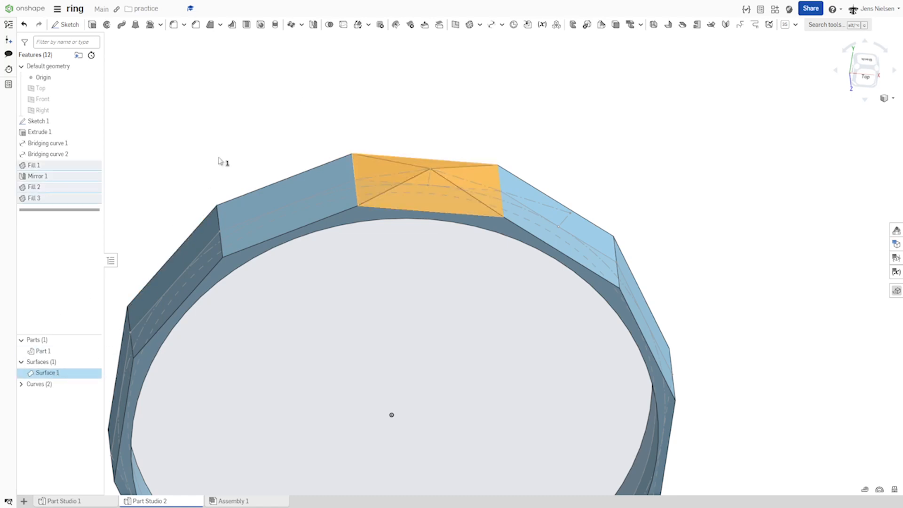
Circular-pattern Surface 1 twelve times around the Extrude 1 face axis.
left_click(293, 24)
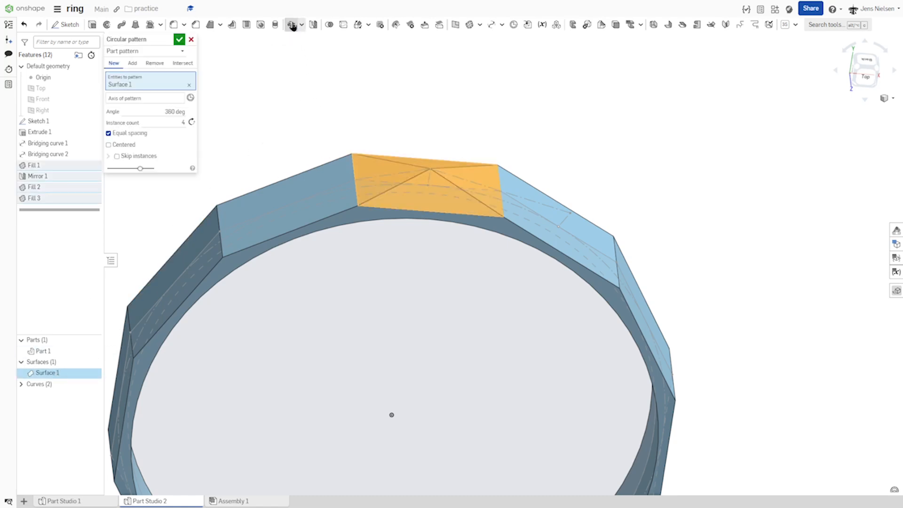
left_click(144, 98)
type("12")
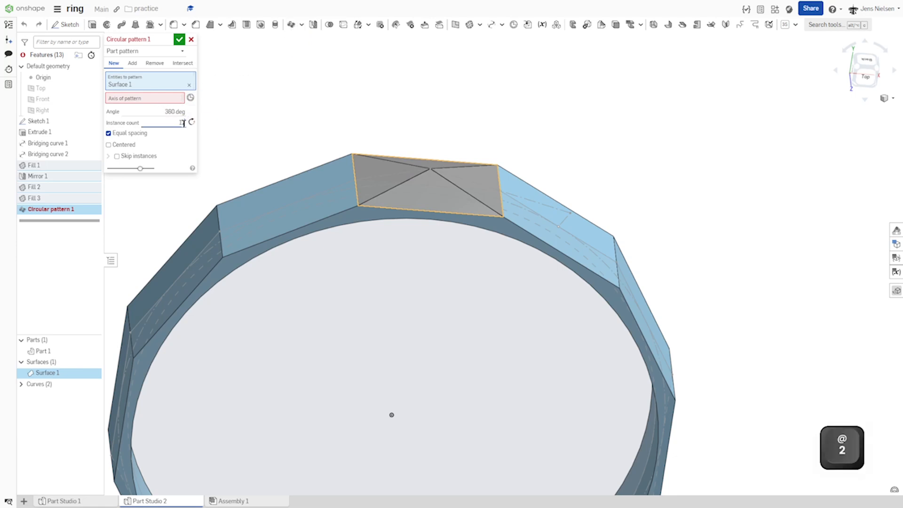
left_click(132, 63)
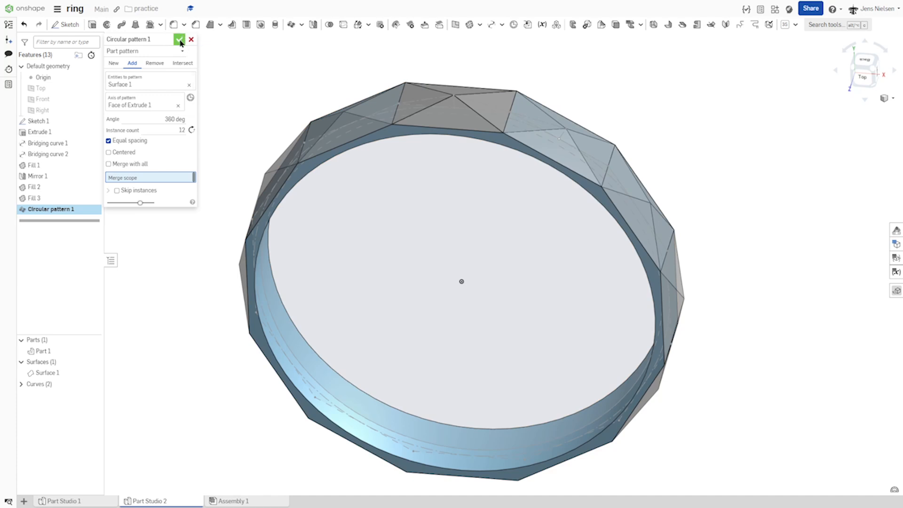
left_click(179, 39)
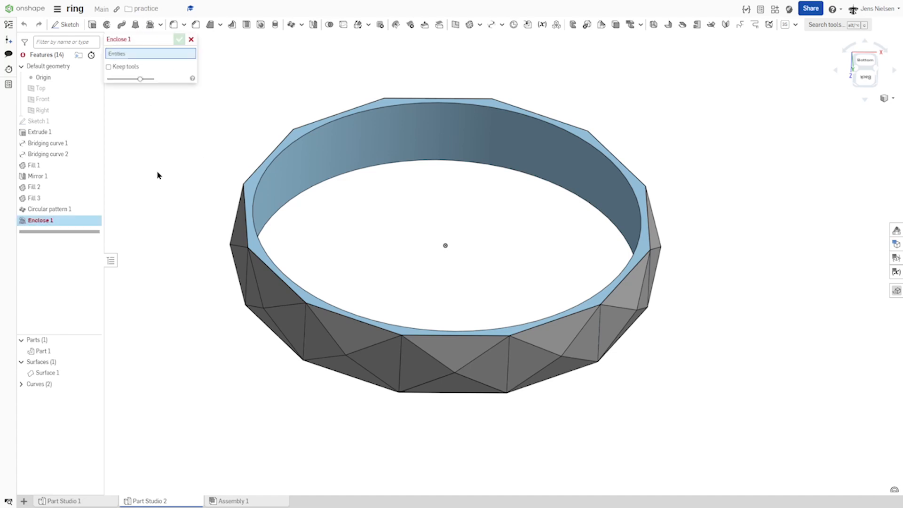
Enclose Surface 1 and Part 1 into solid parts with Keep tools, then hide Surface 1.
left_click(45, 372)
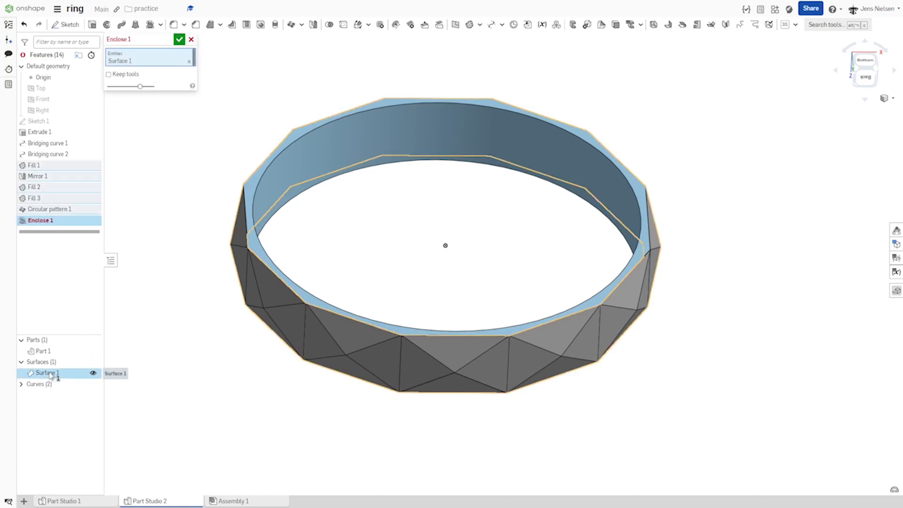
left_click(44, 351)
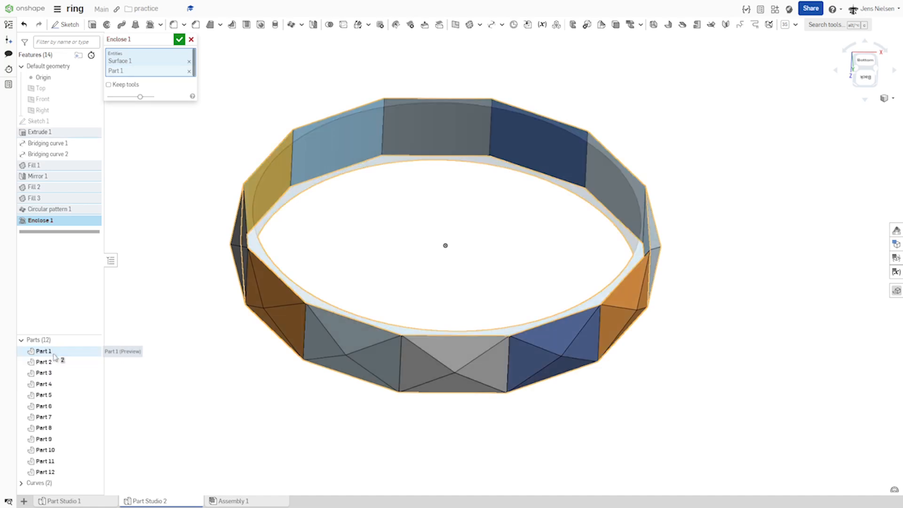
left_click(108, 84)
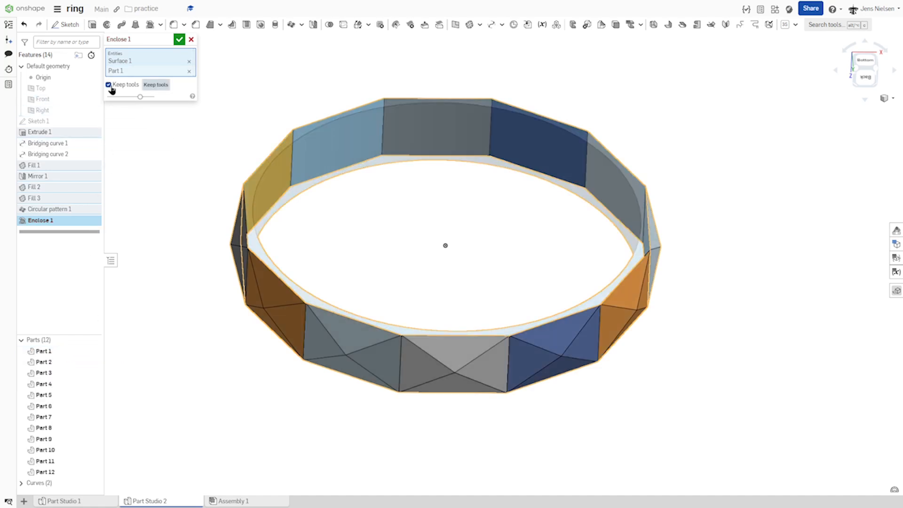
left_click(179, 39)
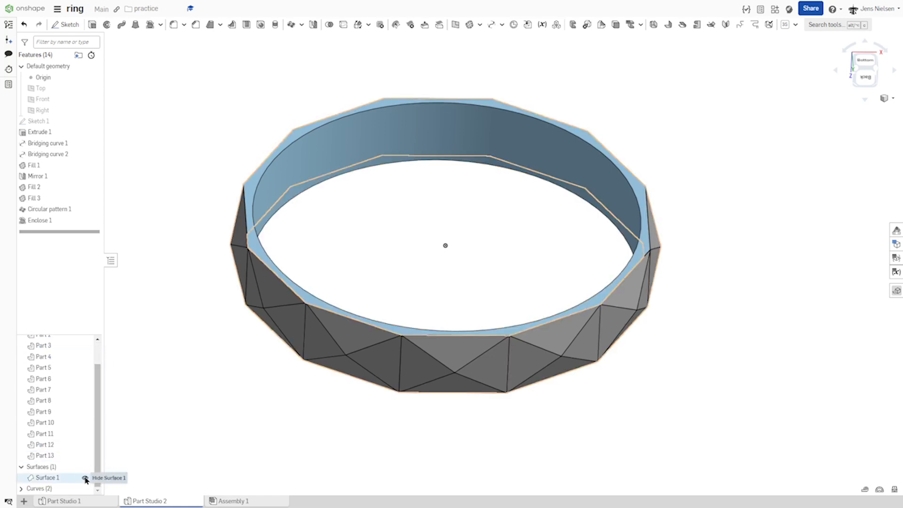
left_click(84, 478)
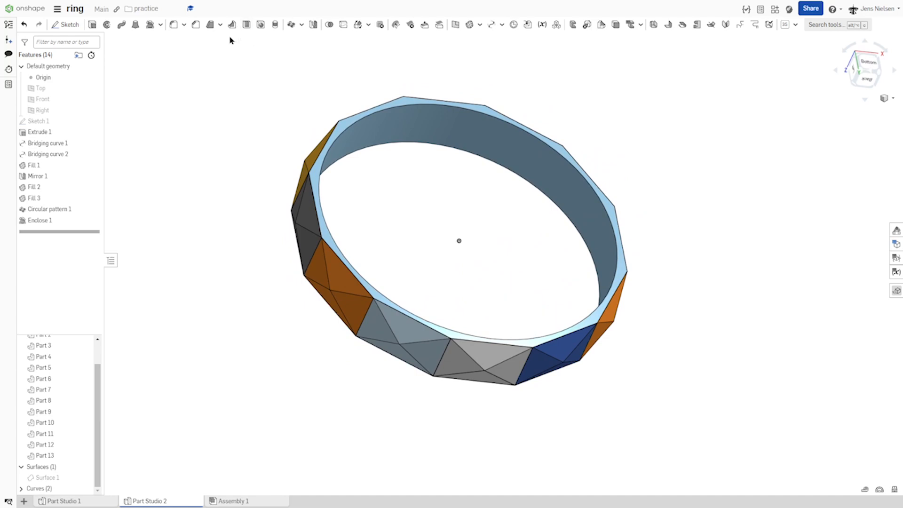
Boolean-union all faceted pieces into one Part 1, then select a diamond facet.
left_click(329, 24)
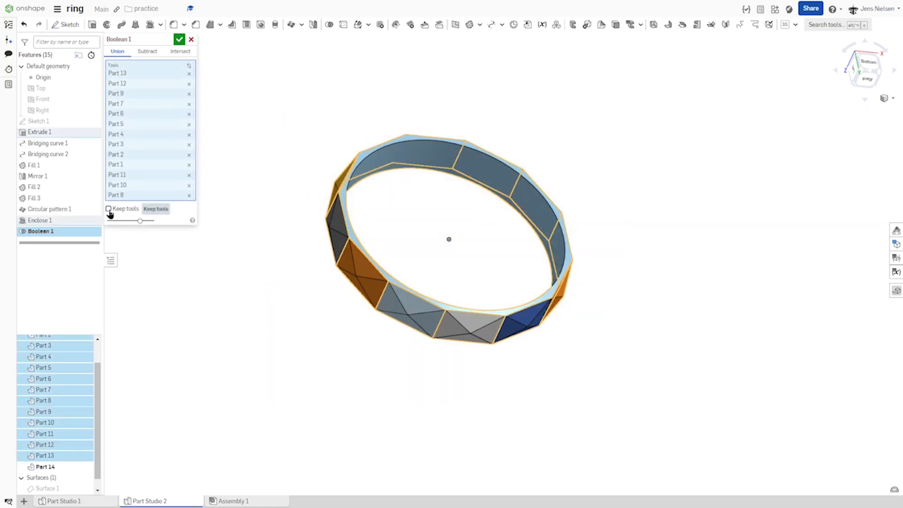
left_click(178, 40)
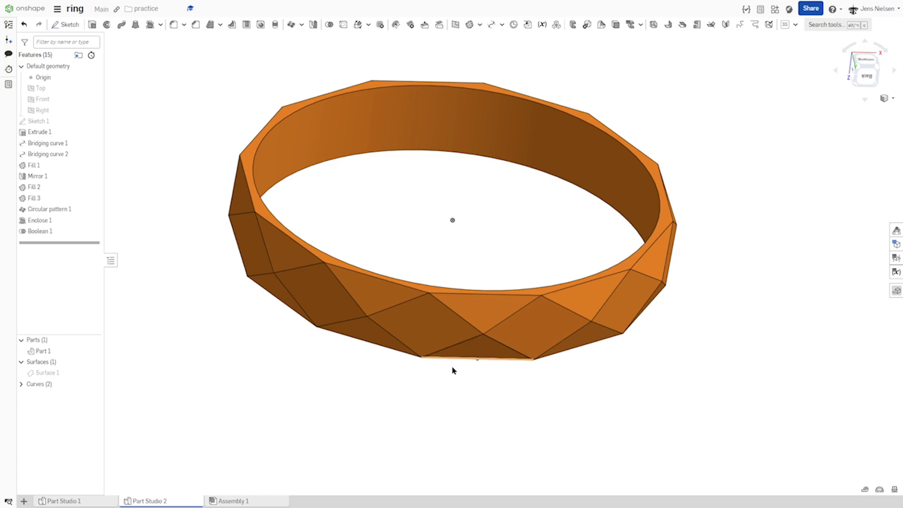
mouse_move(92, 384)
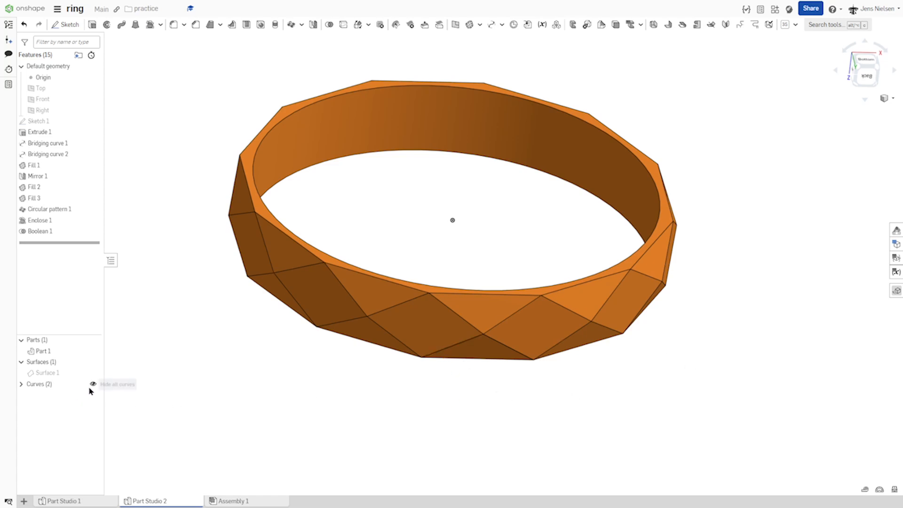
mouse_move(129, 391)
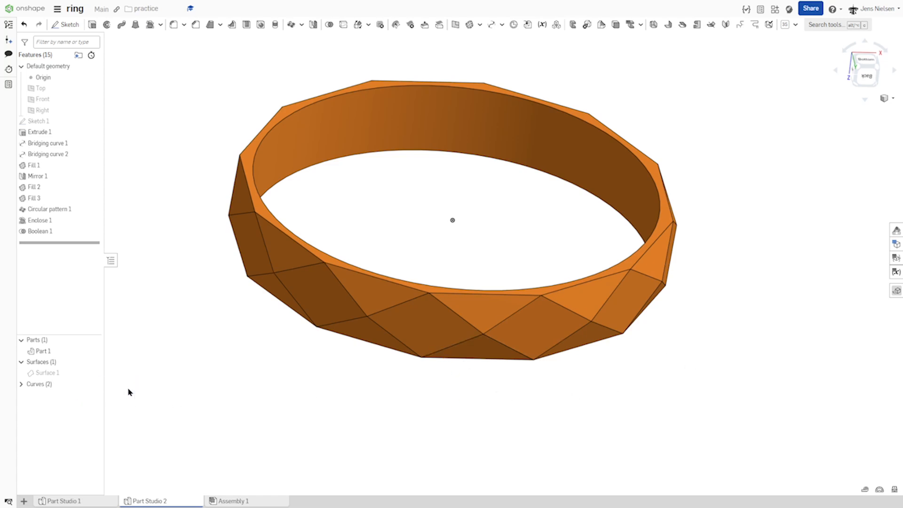
left_click(418, 328)
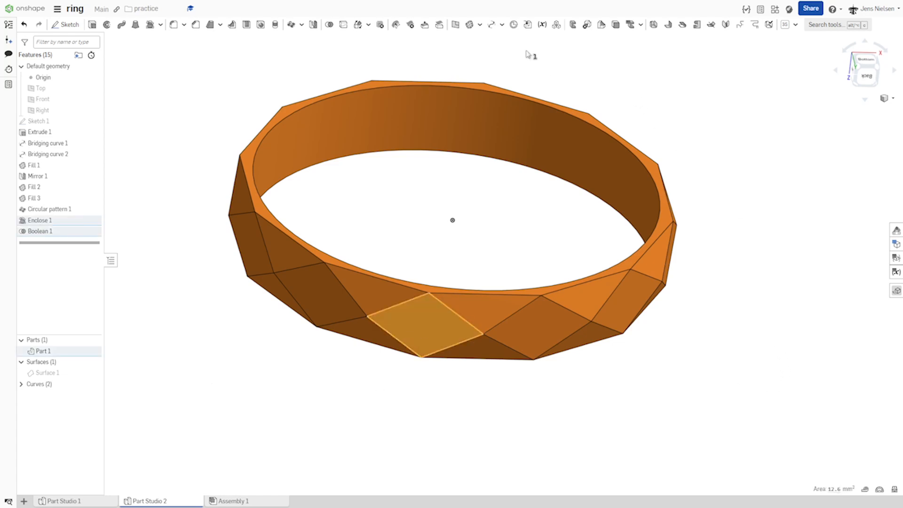
Offset the diamond facet's edges 1 mm inward as Offset curve 1.
left_click(501, 25)
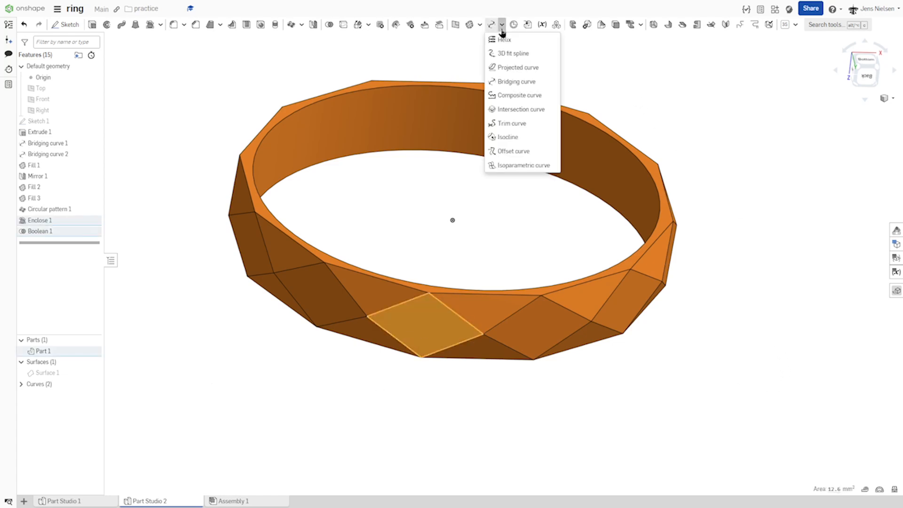
mouse_move(506, 138)
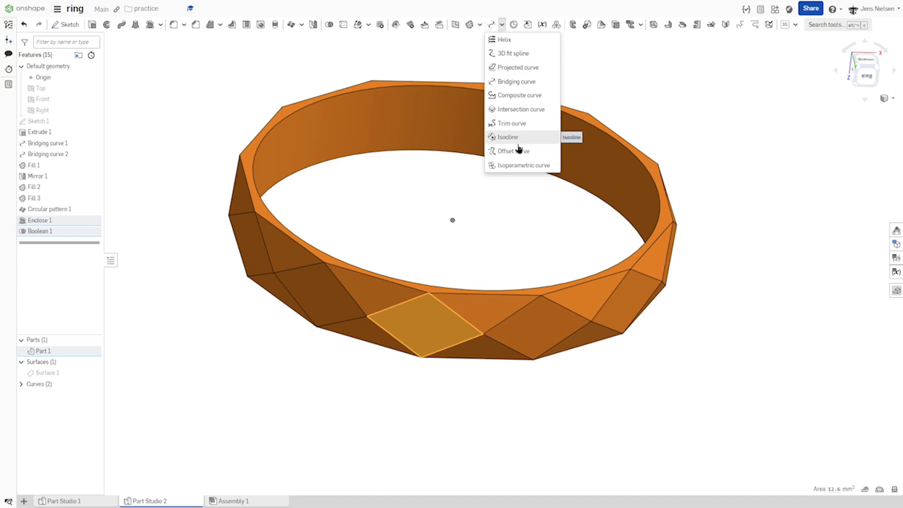
left_click(515, 150)
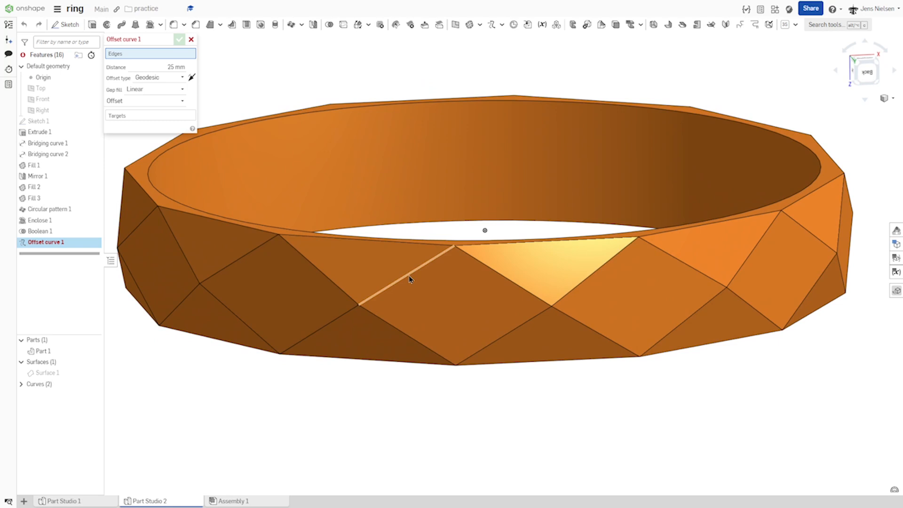
left_click(409, 279)
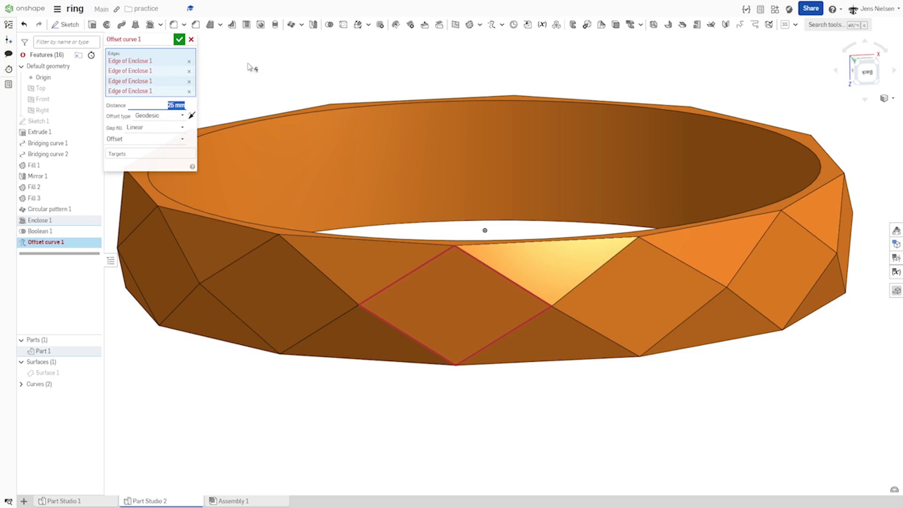
type("1")
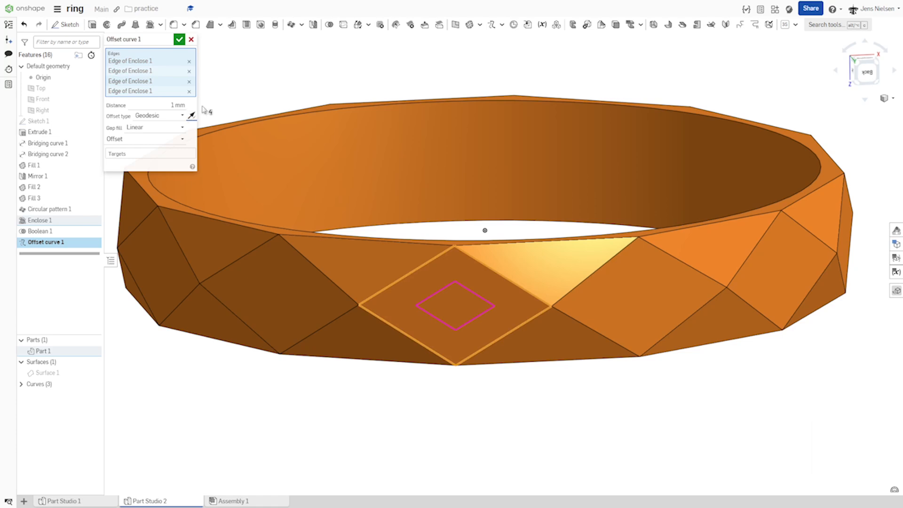
mouse_move(343, 84)
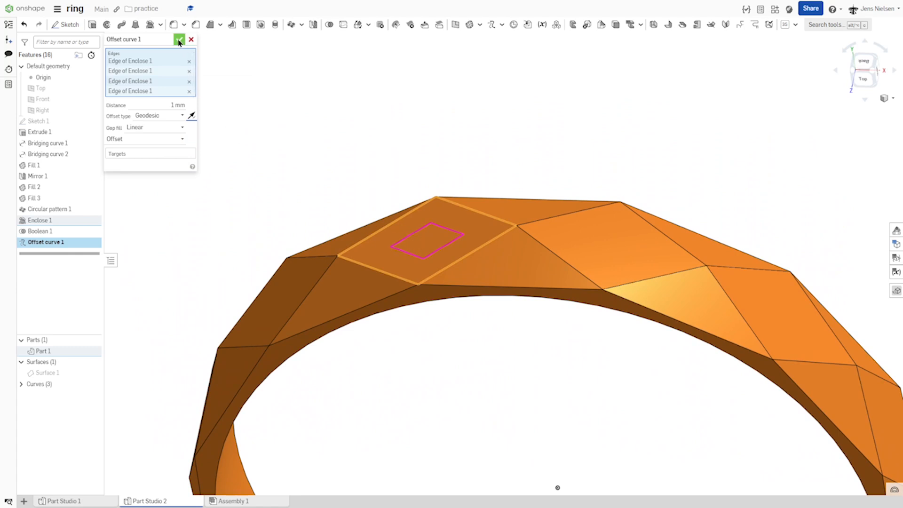
left_click(179, 40)
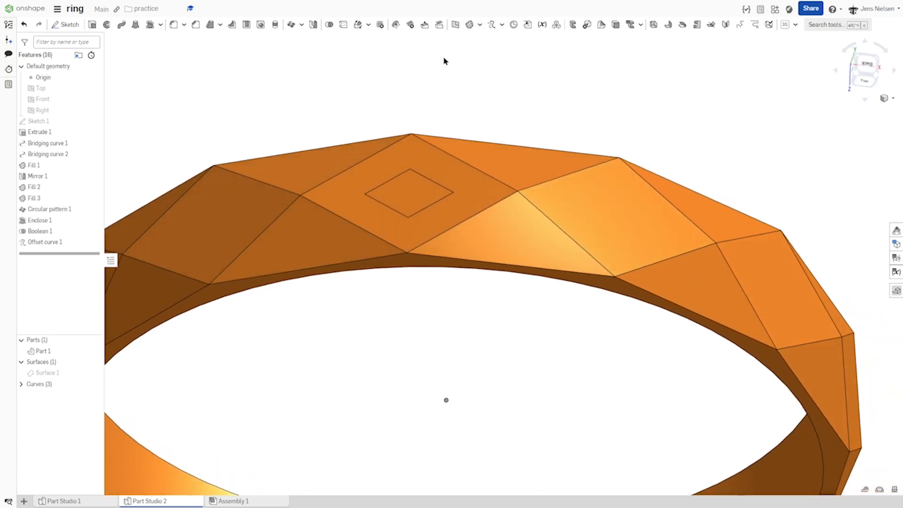
Add Mate connector 1 at the inner diamond's centre, moved 0.4 mm in Z.
left_click(513, 24)
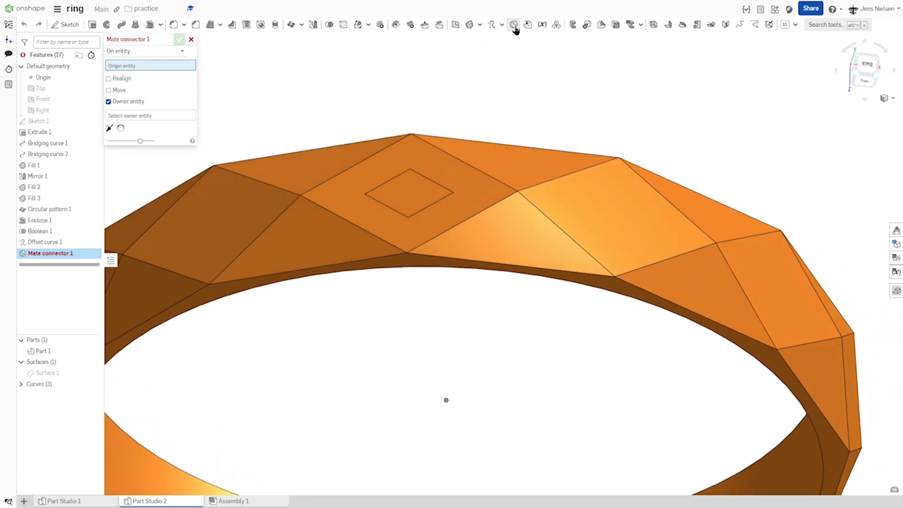
left_click(410, 193)
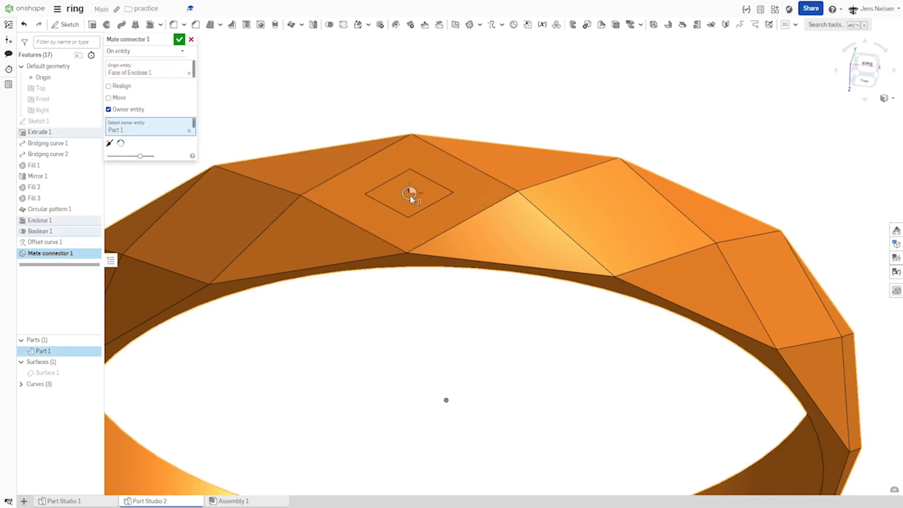
left_click(108, 96)
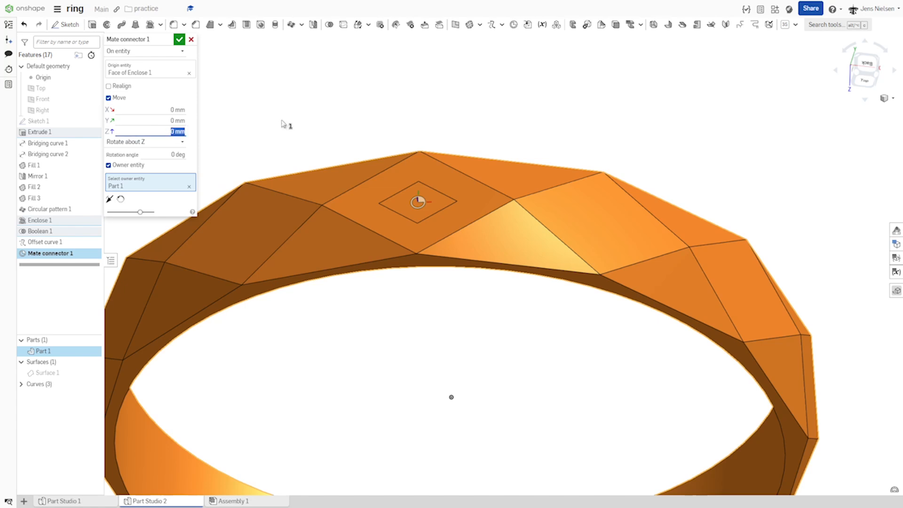
key("tab")
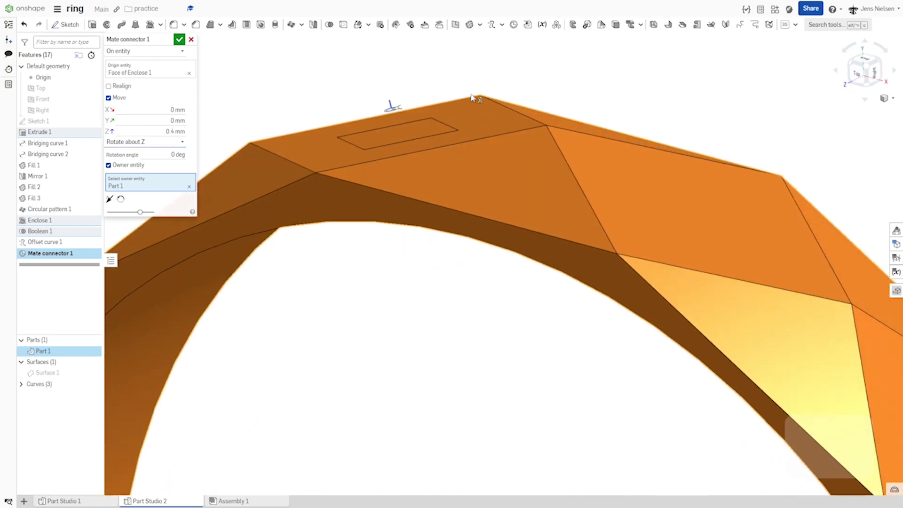
left_click(179, 40)
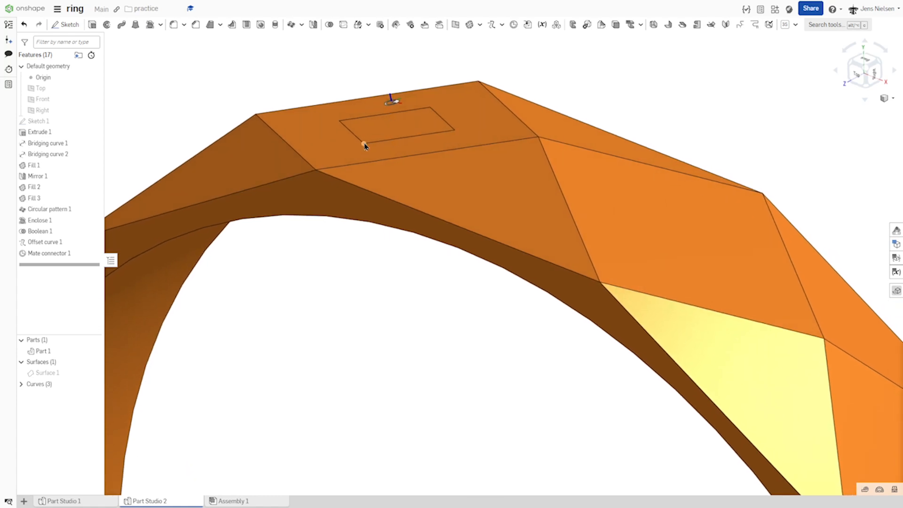
mouse_move(444, 59)
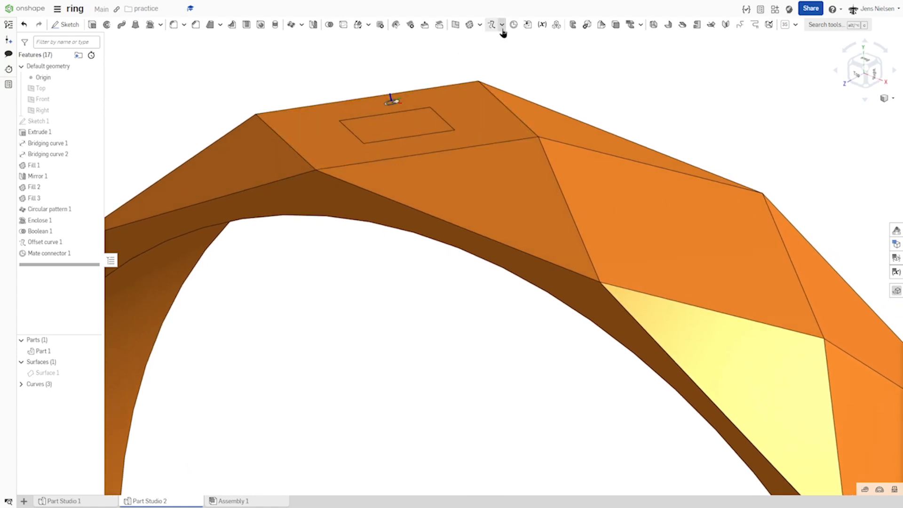
Create Bridging curve 3 and 4 from Mate connector 1 to two inner-diamond corners.
left_click(500, 24)
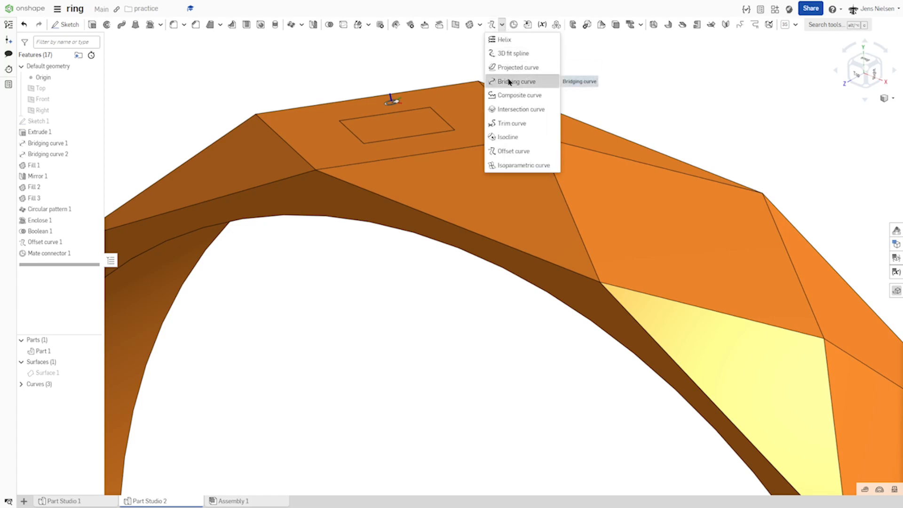
left_click(515, 81)
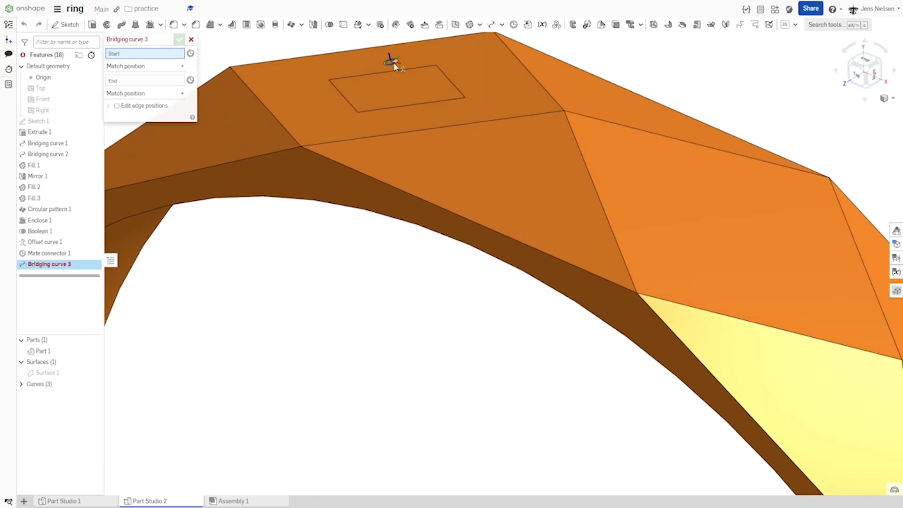
left_click(393, 62)
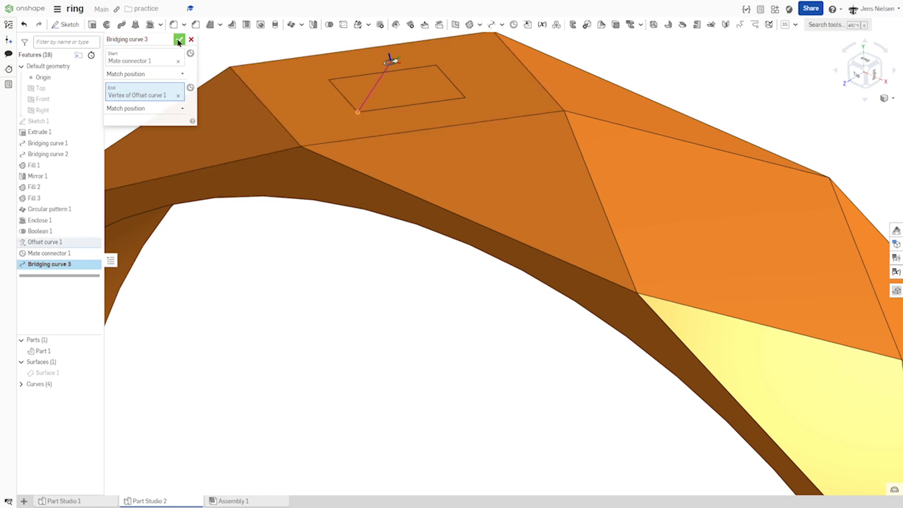
left_click(179, 39)
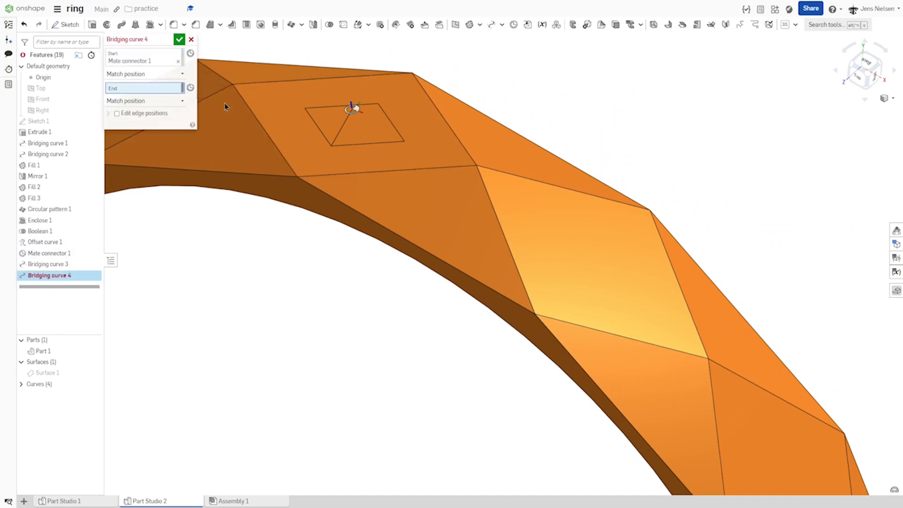
left_click(404, 140)
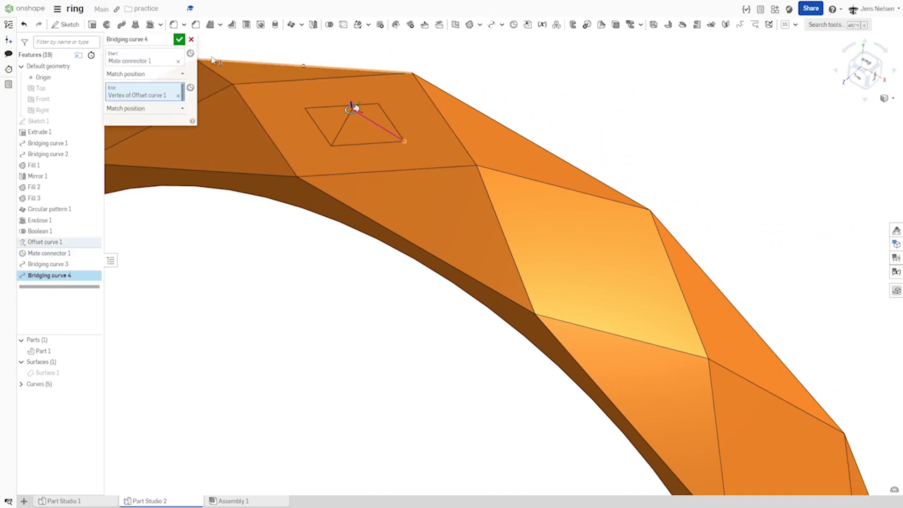
left_click(179, 39)
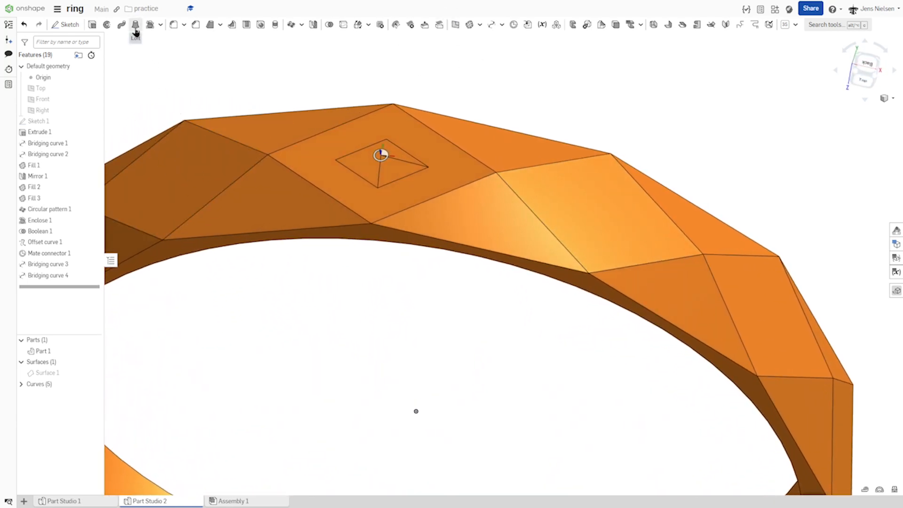
Loft a surface between Curve 4 and Curve 5 as the gem's first triangular face.
left_click(135, 25)
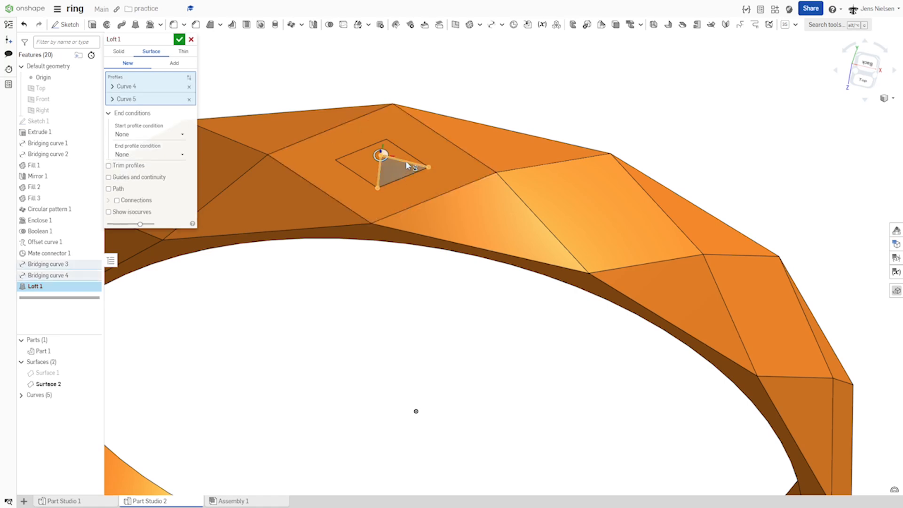
left_click(179, 40)
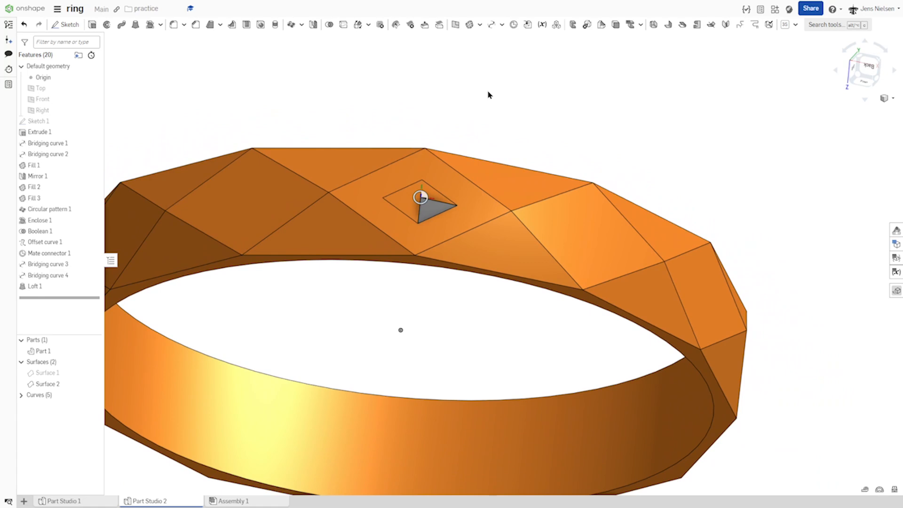
mouse_move(469, 54)
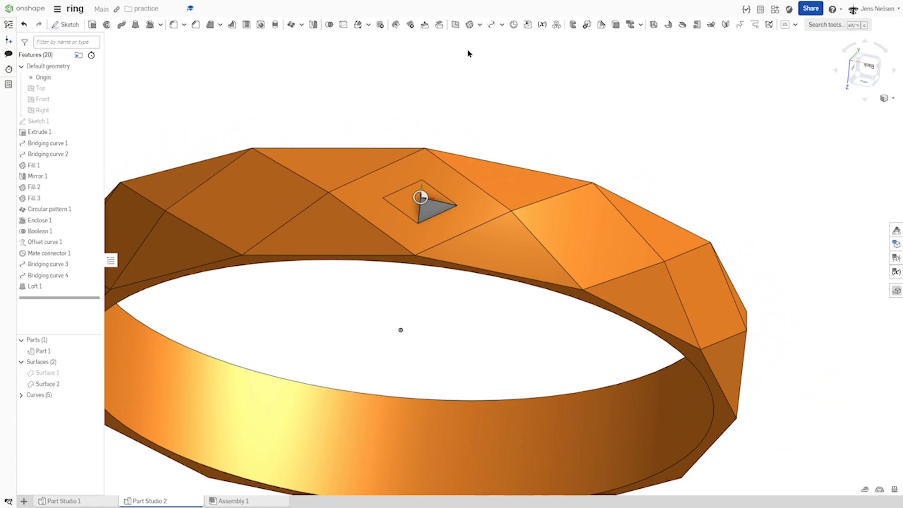
mouse_move(312, 25)
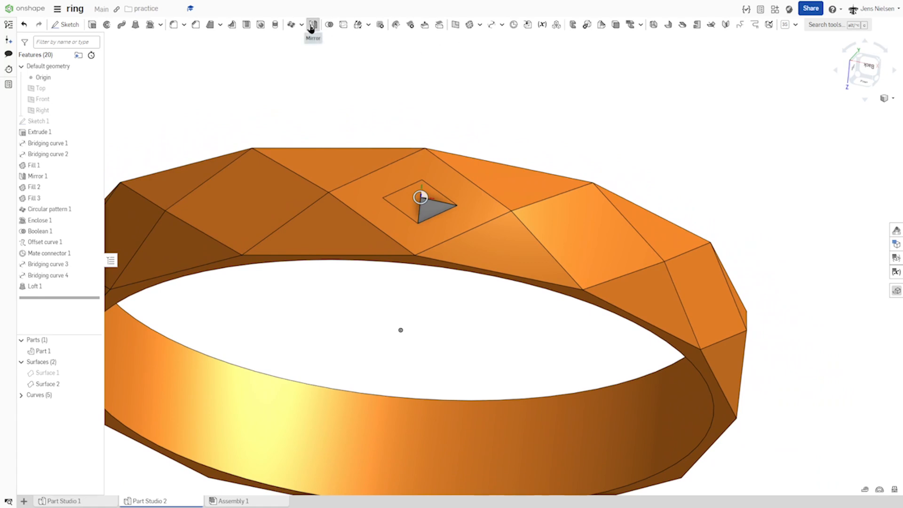
Part-mirror Surface 2 across the Top plane to get Surface 3.
left_click(313, 24)
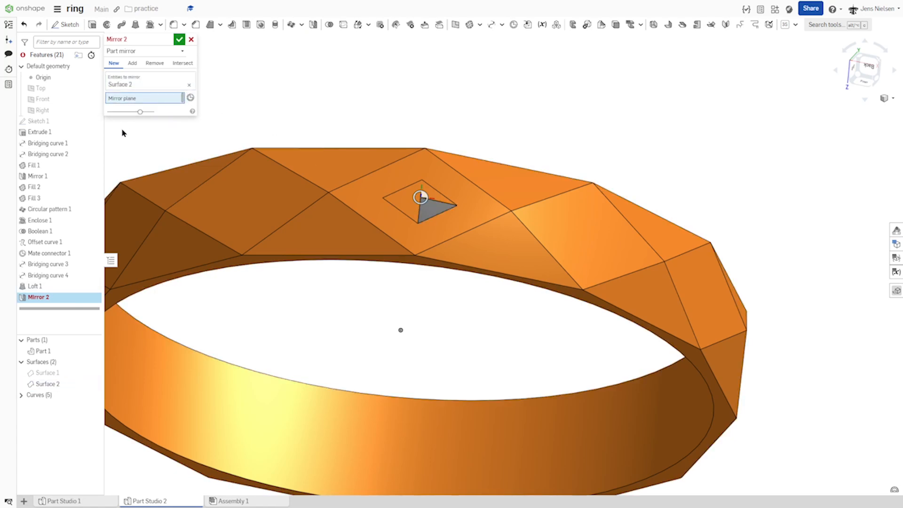
left_click(40, 88)
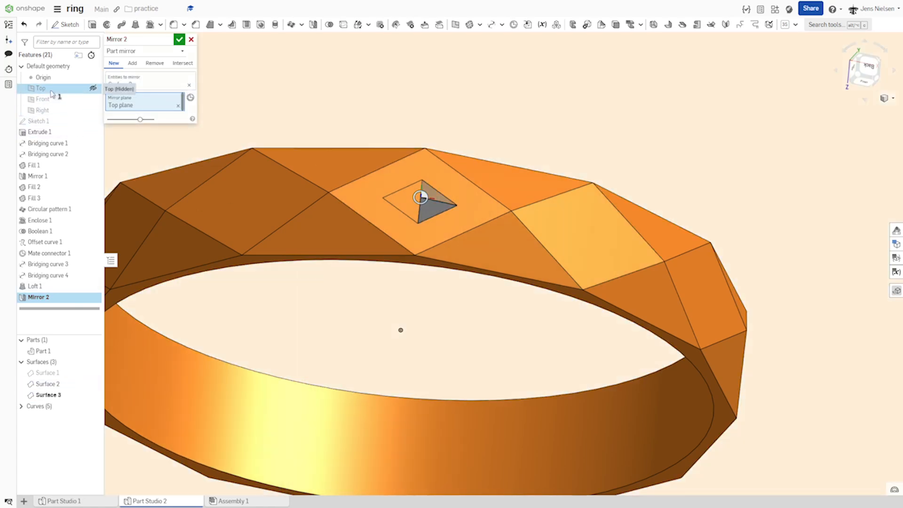
left_click(179, 39)
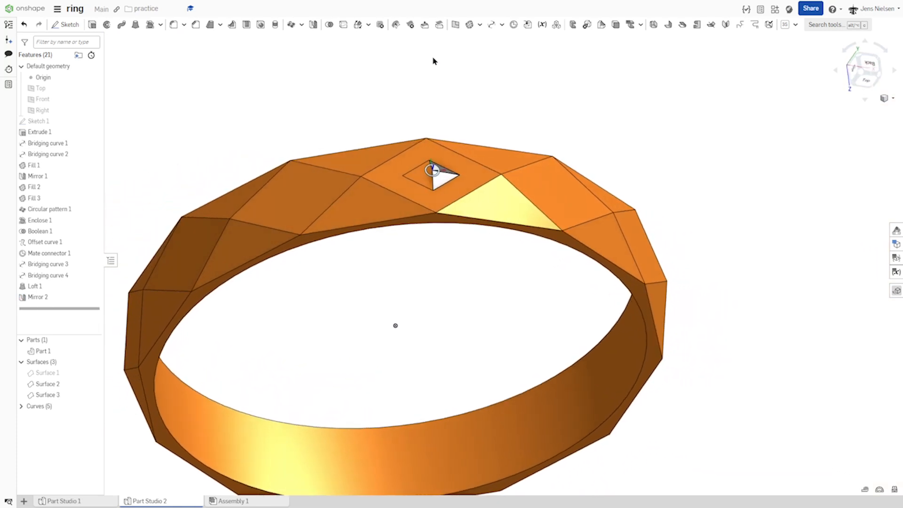
scroll("up", 3)
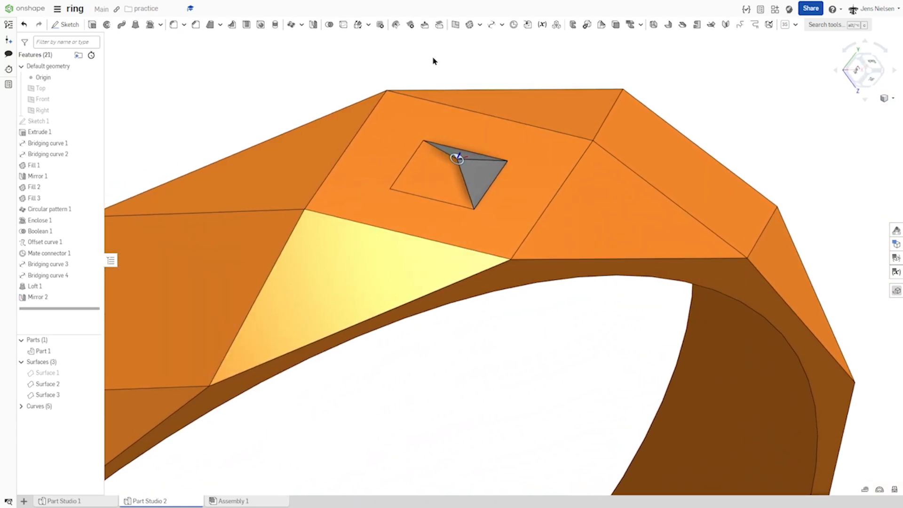
left_click(455, 24)
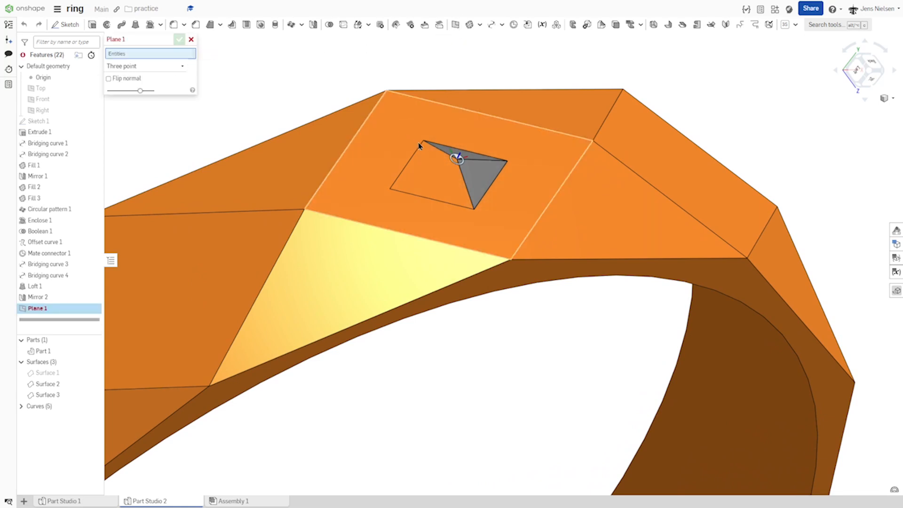
Define three-point Plane 1 through two inner-diamond corners and Mate connector 1.
left_click(473, 209)
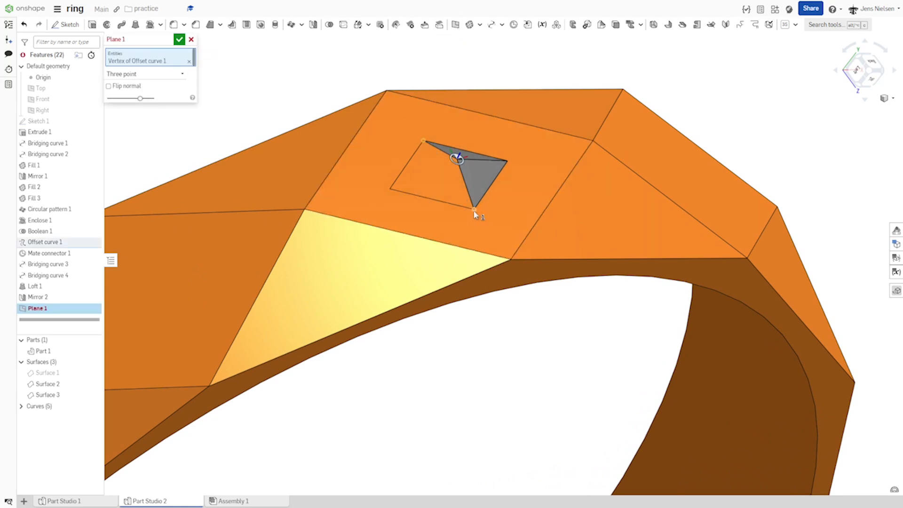
left_click(457, 159)
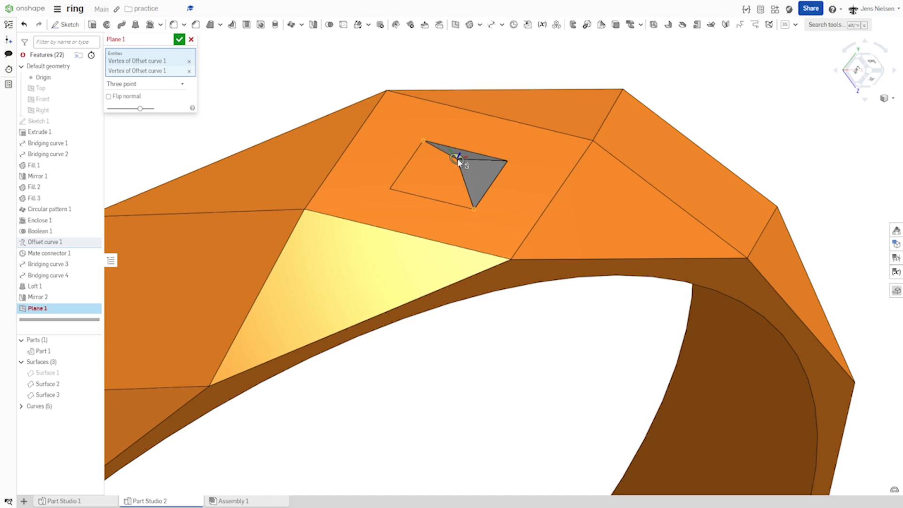
left_click(458, 158)
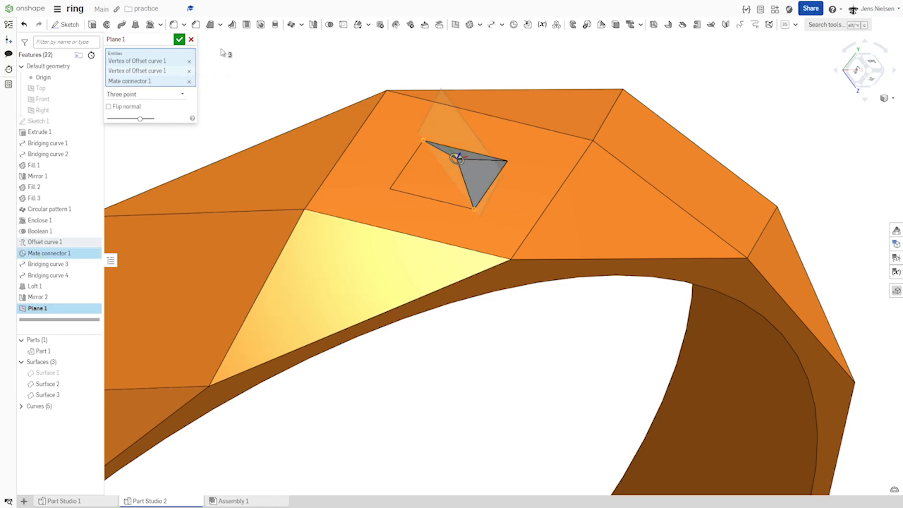
left_click(178, 39)
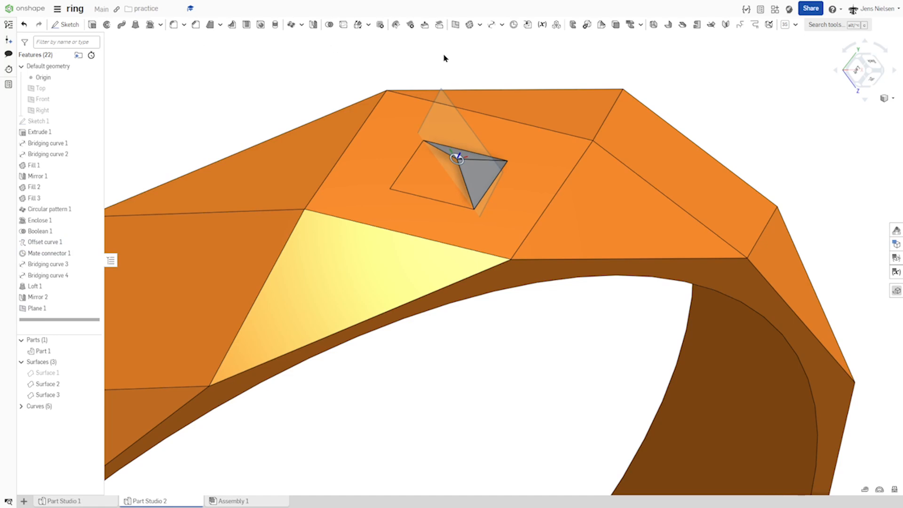
mouse_move(447, 51)
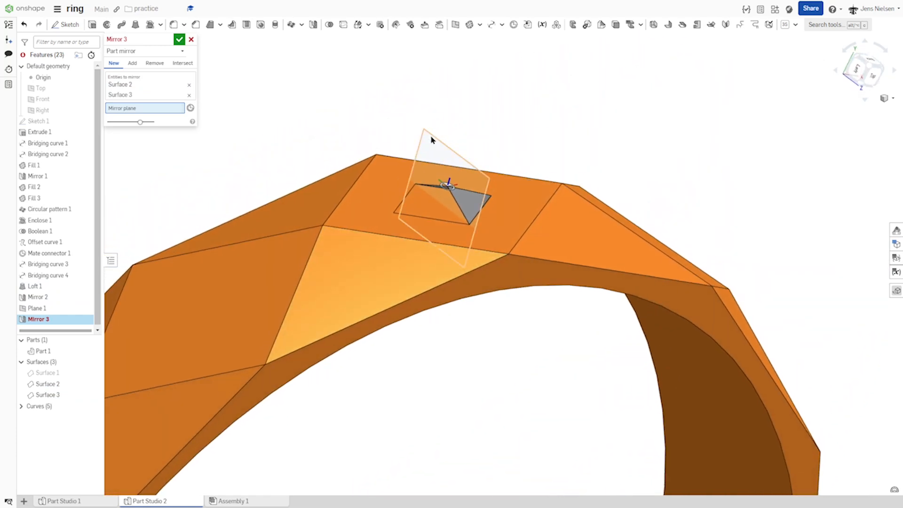
Mirror Surface 2 and Surface 3 across Plane 1 to complete the four pyramid sides.
left_click(37, 308)
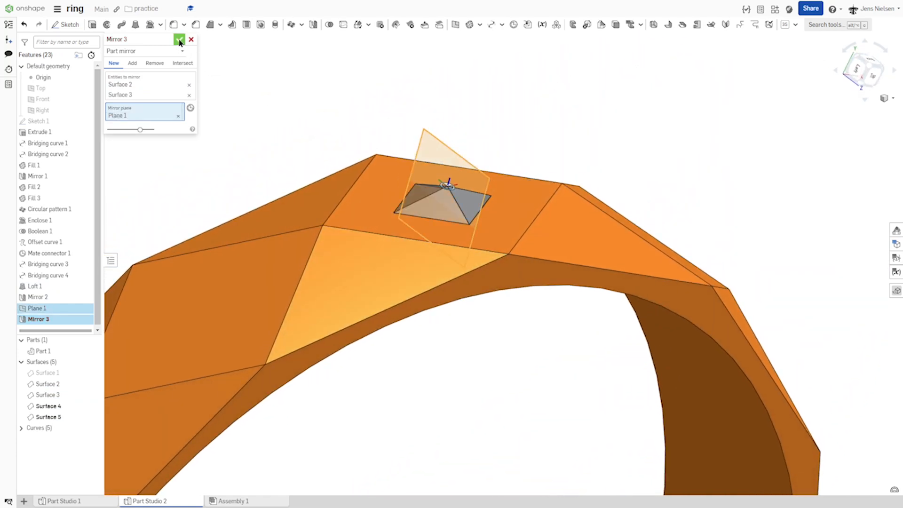
left_click(179, 40)
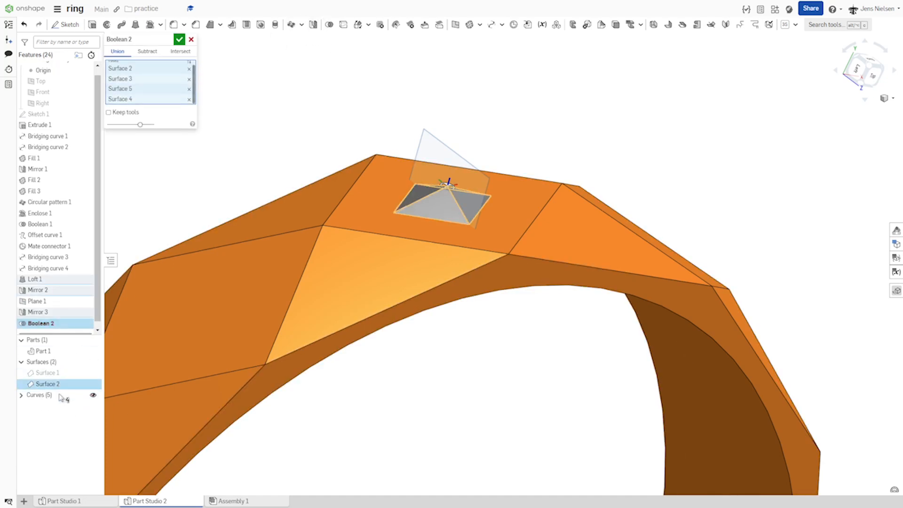
Accept Boolean 2 uniting the pyramid surfaces and hide Plane 1.
left_click(180, 40)
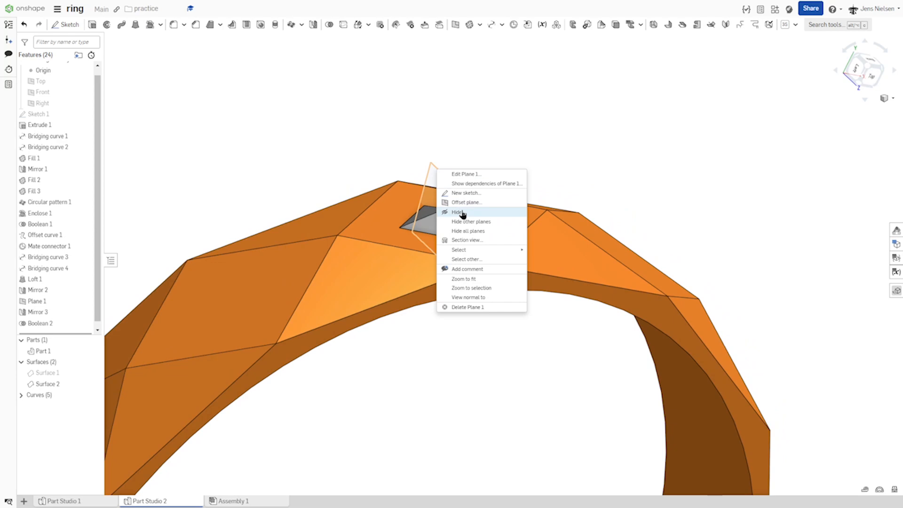
left_click(458, 211)
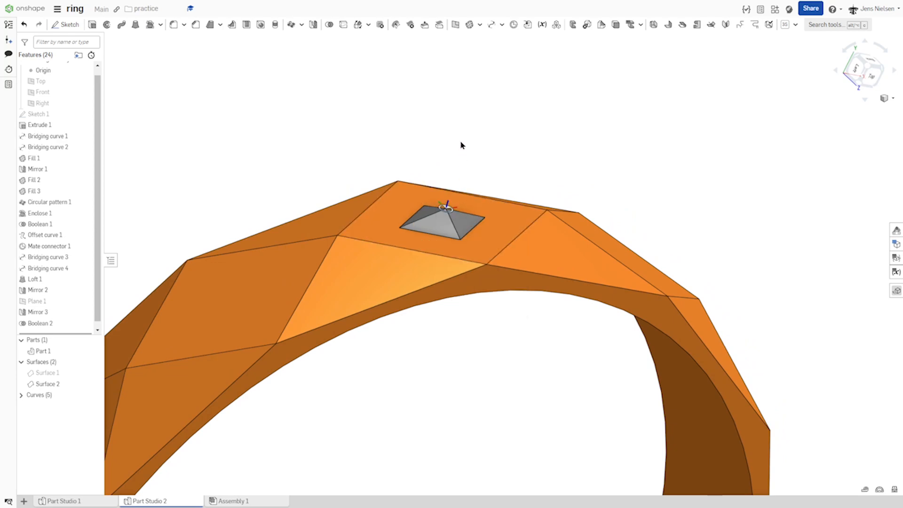
key("k")
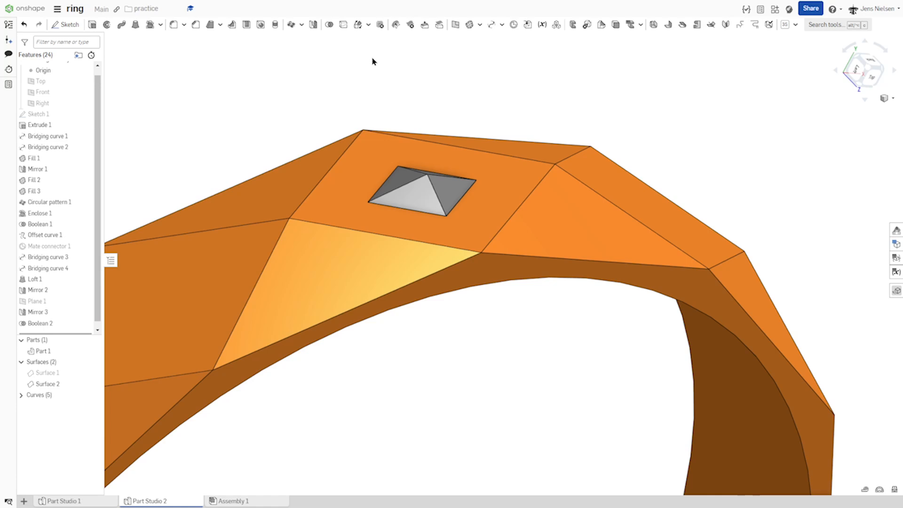
mouse_move(339, 42)
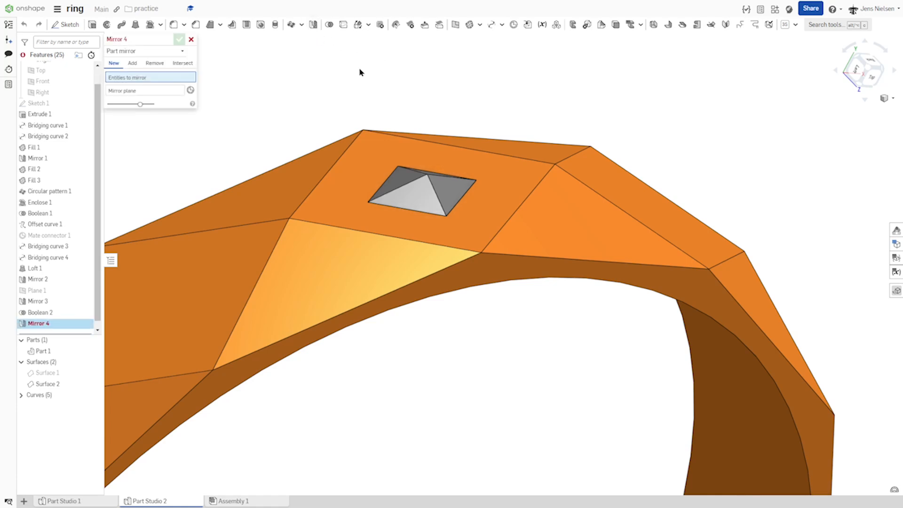
Mirror Surface 2 across the Enclose 1 face as Mirror 4 for the gem's lower half.
left_click(46, 384)
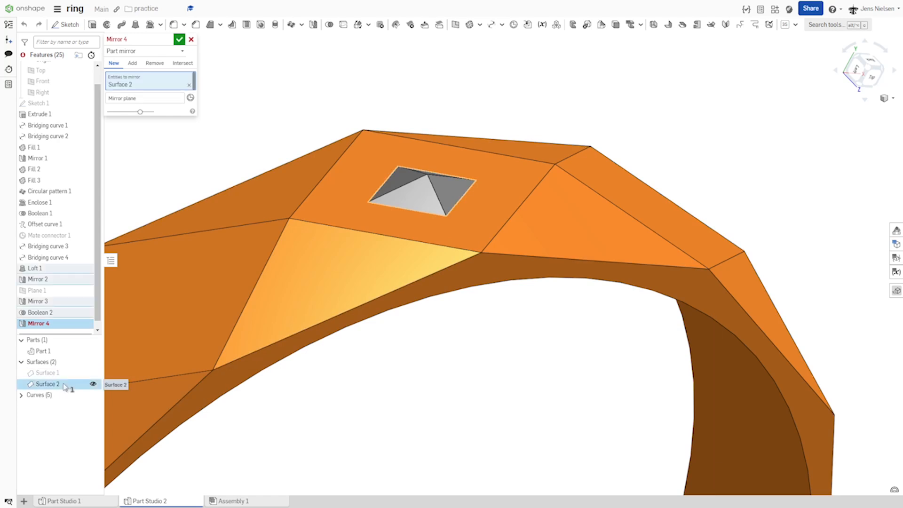
left_click(143, 97)
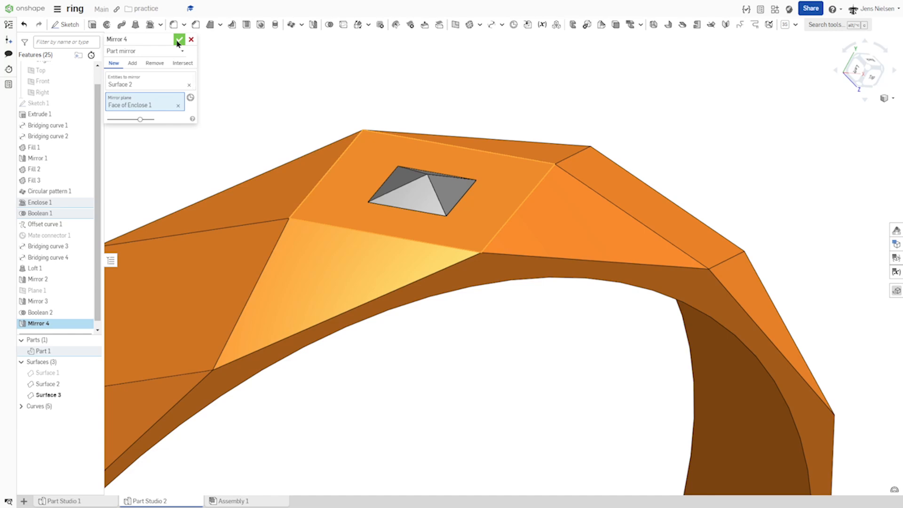
left_click(179, 39)
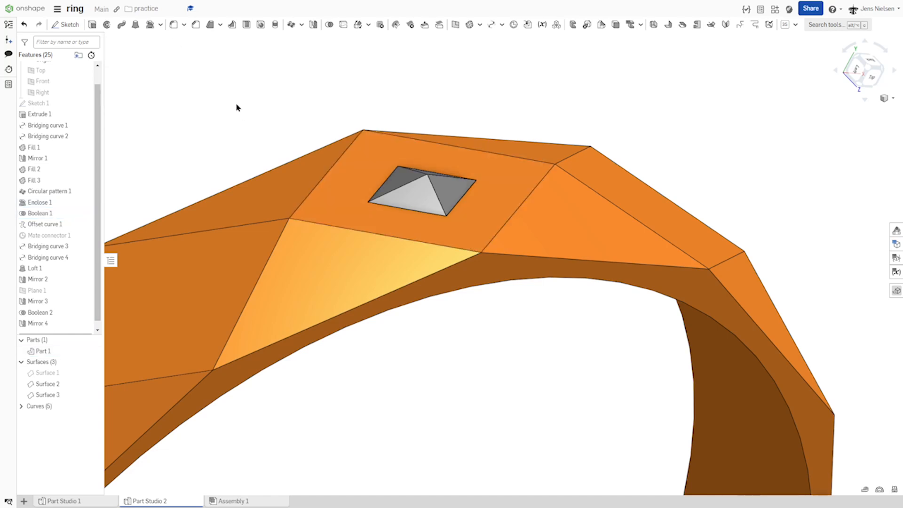
Enclose Surface 2 and Surface 3 into a solid faceted gem, Part 2.
left_click(148, 24)
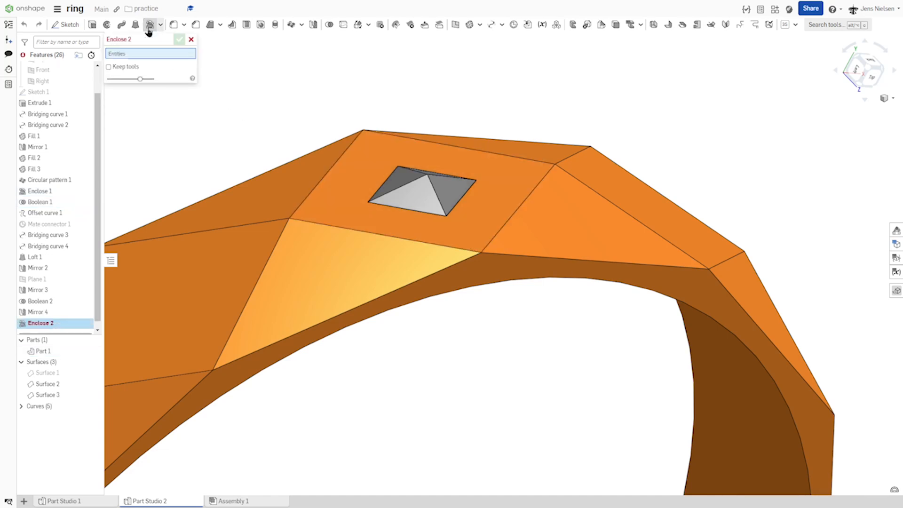
left_click(47, 384)
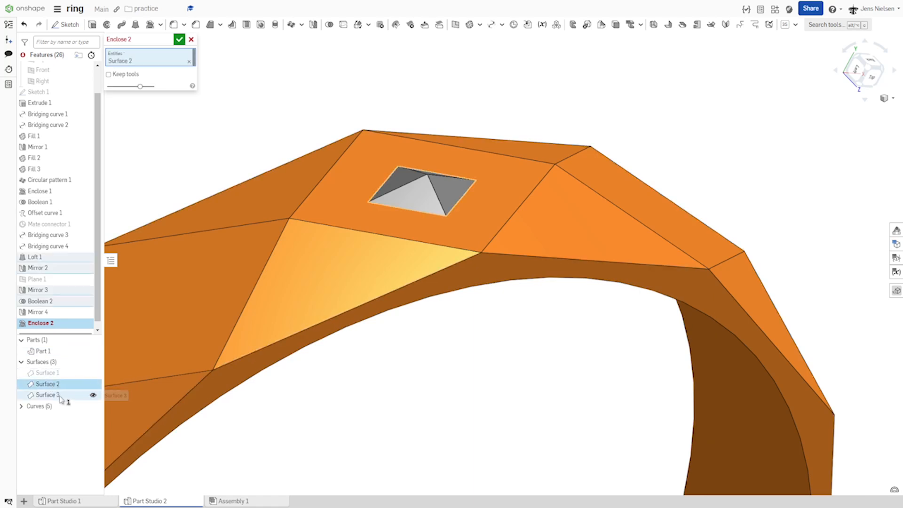
left_click(47, 395)
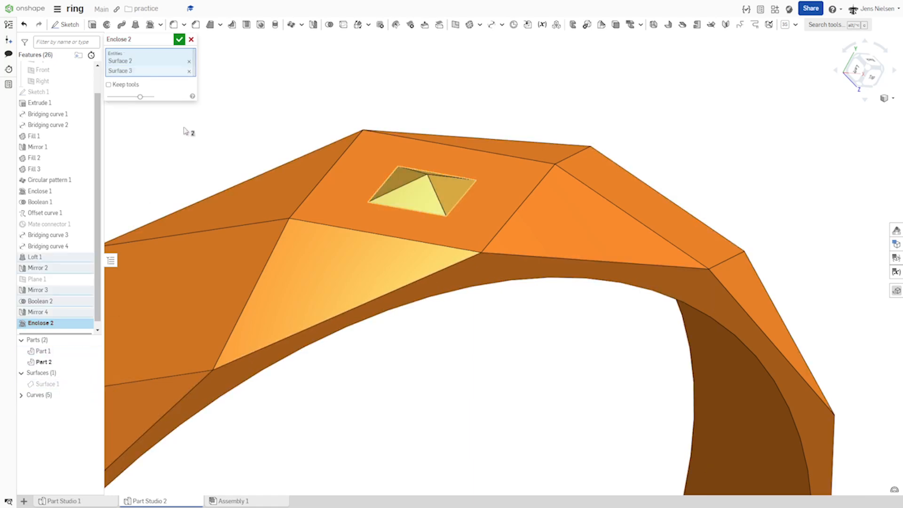
left_click(179, 40)
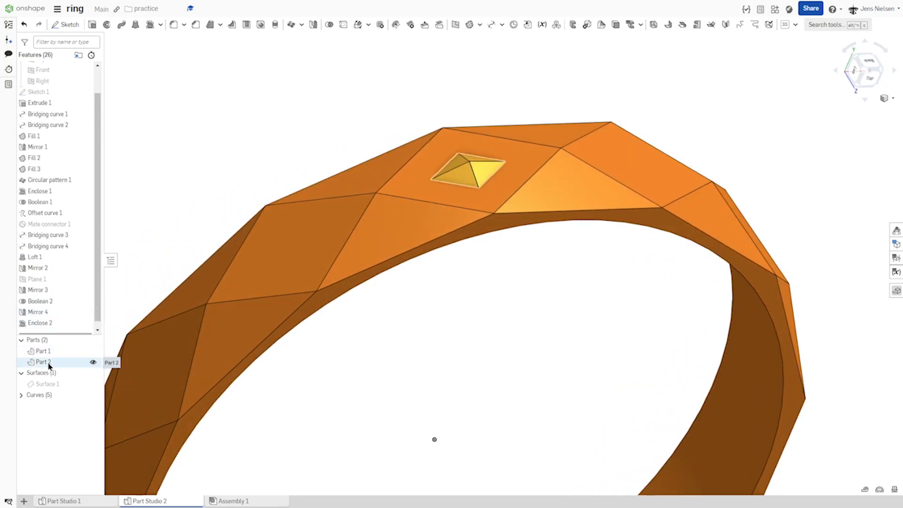
Give Part 2 a green appearance from the Parts list.
right_click(43, 361)
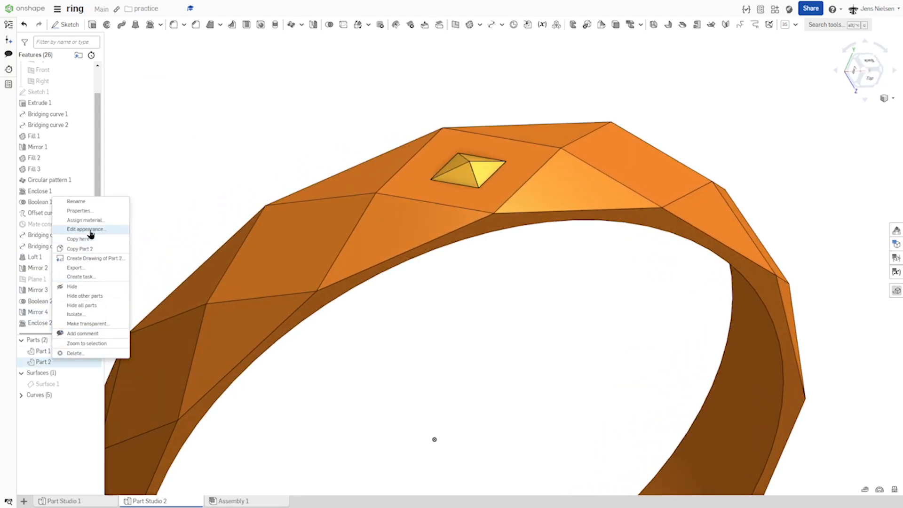
left_click(85, 230)
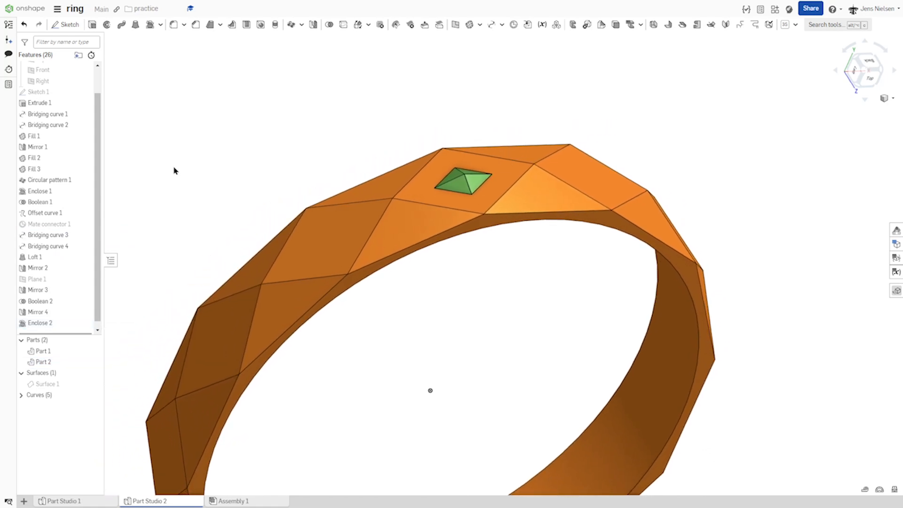
mouse_move(295, 24)
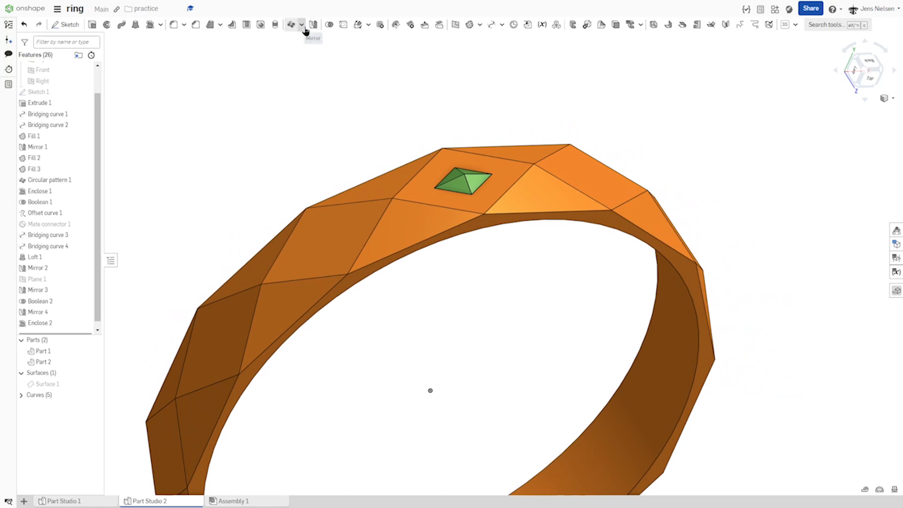
left_click(291, 25)
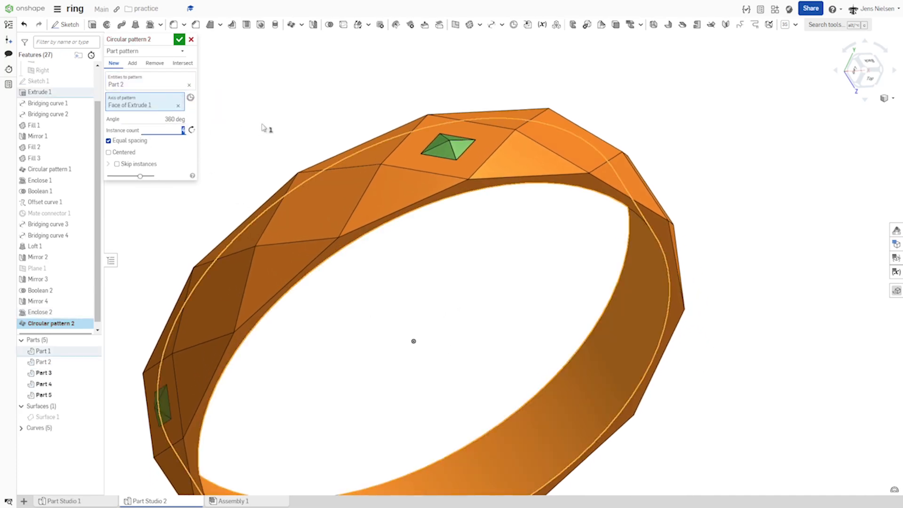
Circular pattern the gem 12 times around the ring, briefly hiding Part 1 to check.
type("12")
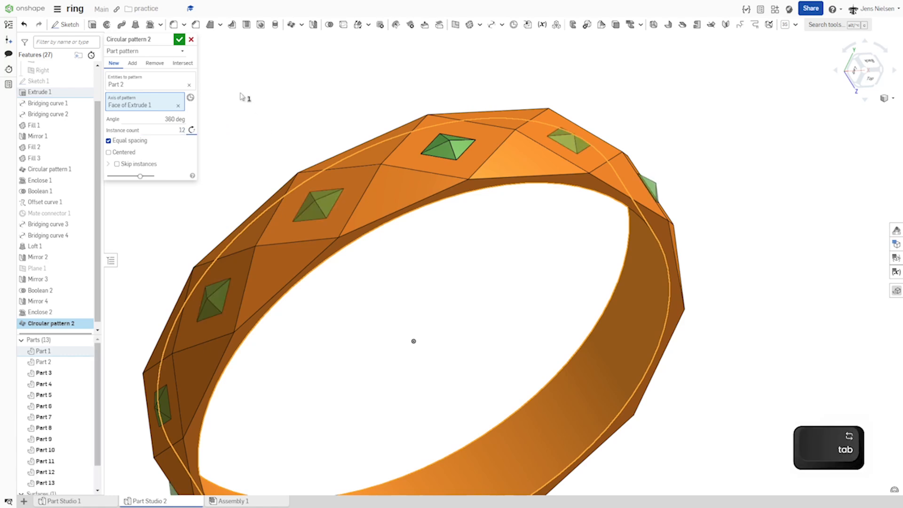
left_click(178, 40)
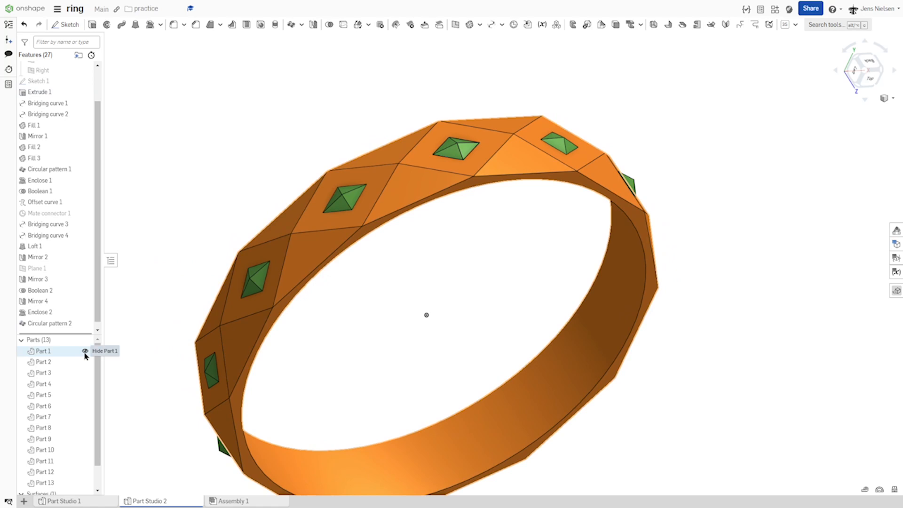
left_click(85, 351)
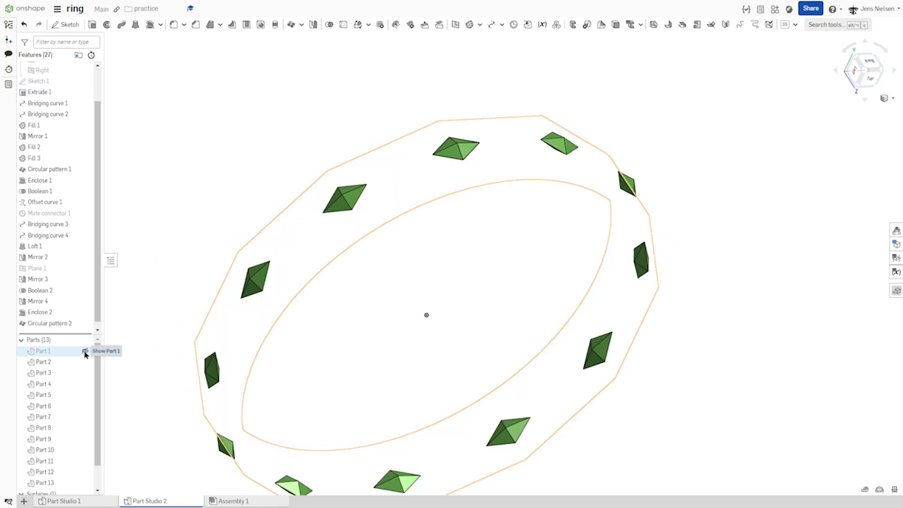
left_click(85, 351)
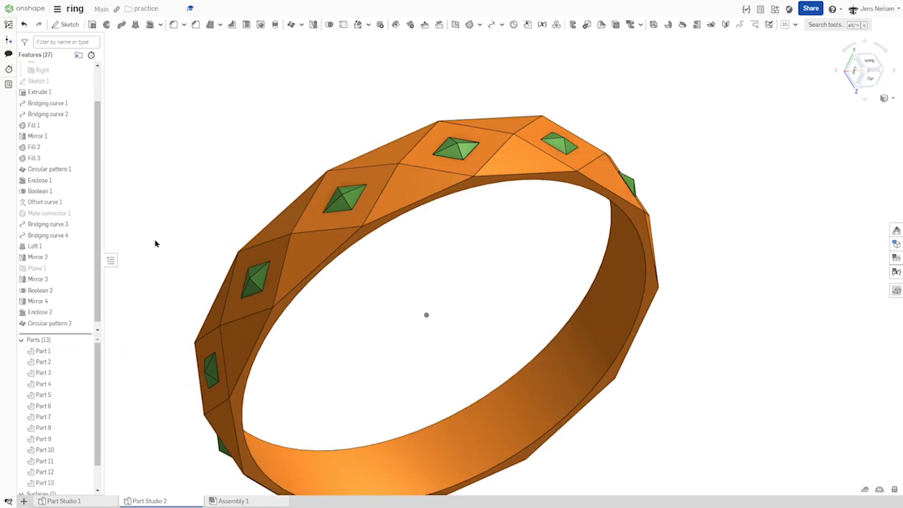
mouse_move(291, 24)
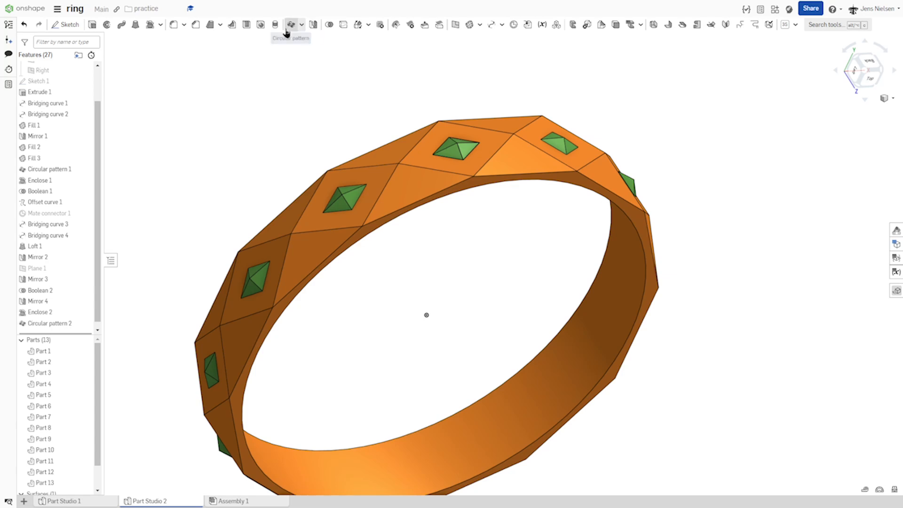
mouse_move(330, 25)
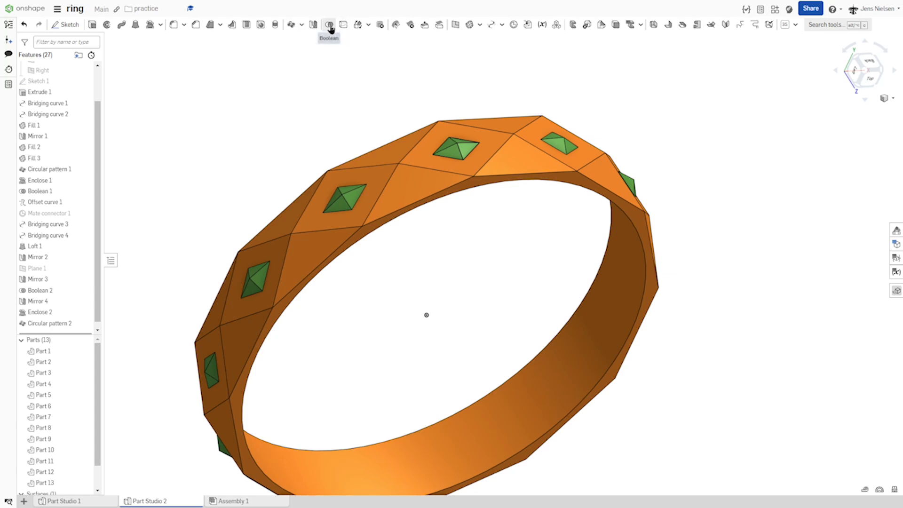
Boolean subtract Parts 2–13 from Part 1 with Keep tools on, seating each gem.
left_click(329, 25)
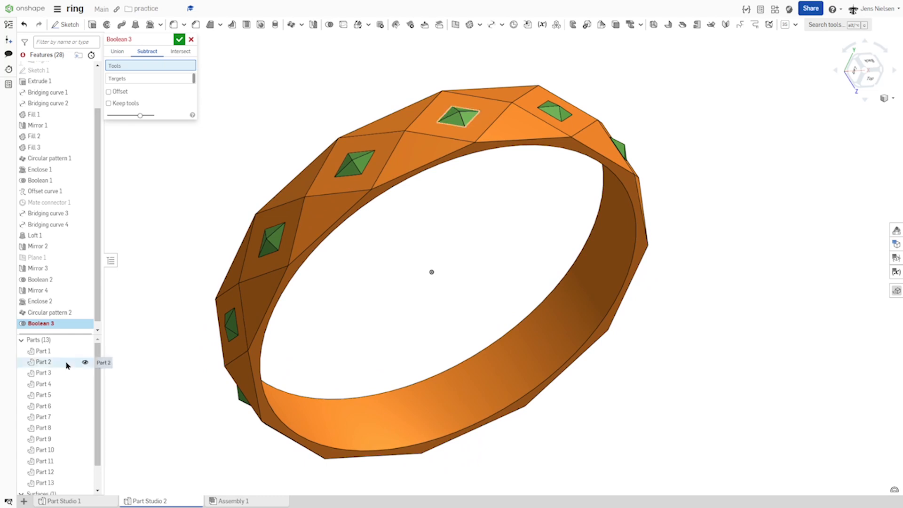
left_click(42, 361)
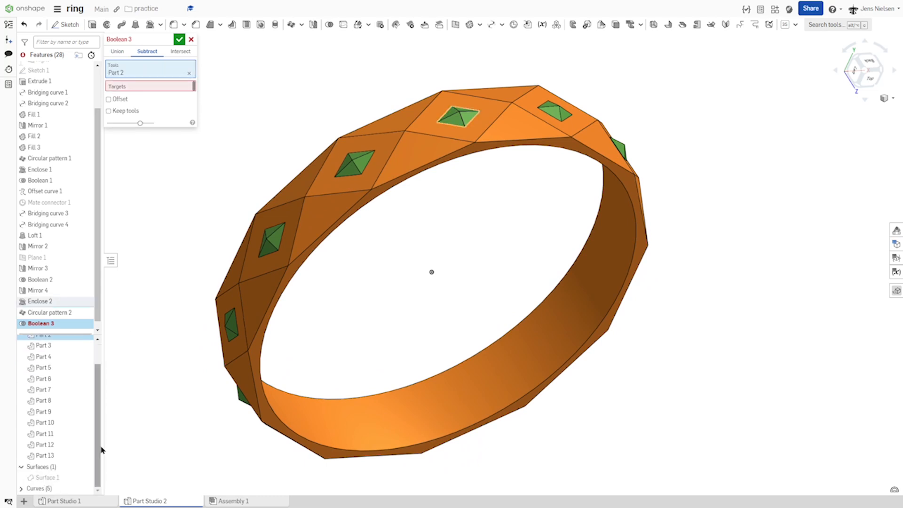
left_click(44, 455)
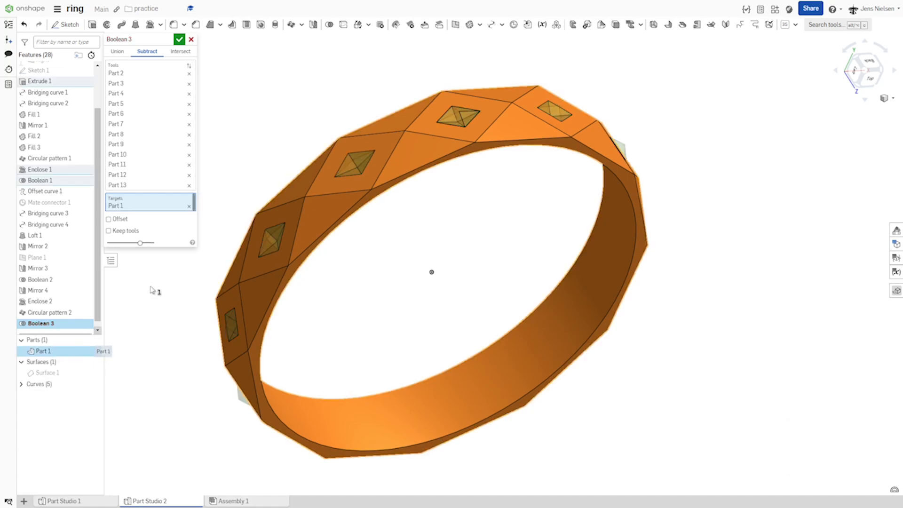
left_click(179, 40)
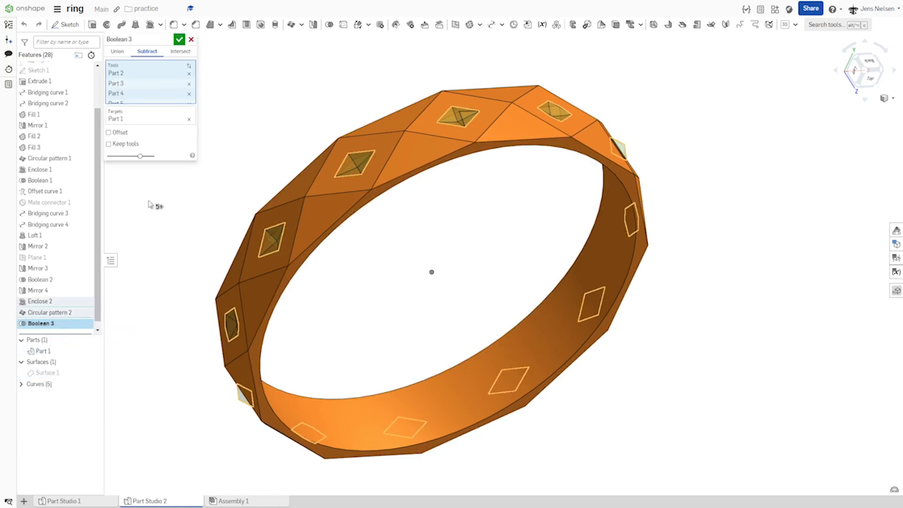
left_click(108, 143)
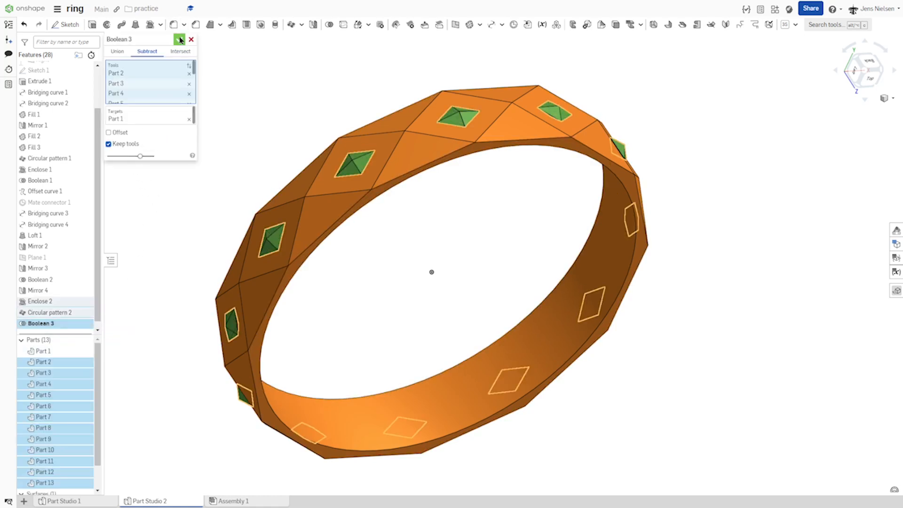
left_click(181, 40)
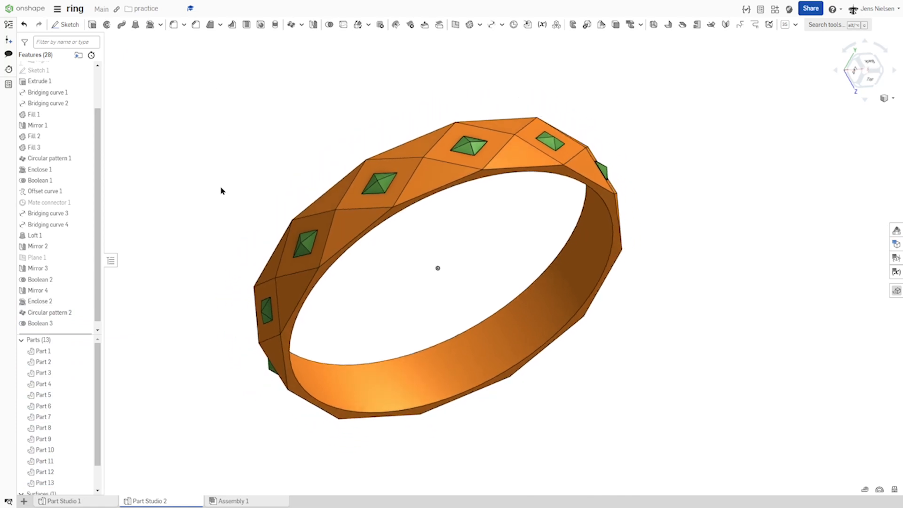